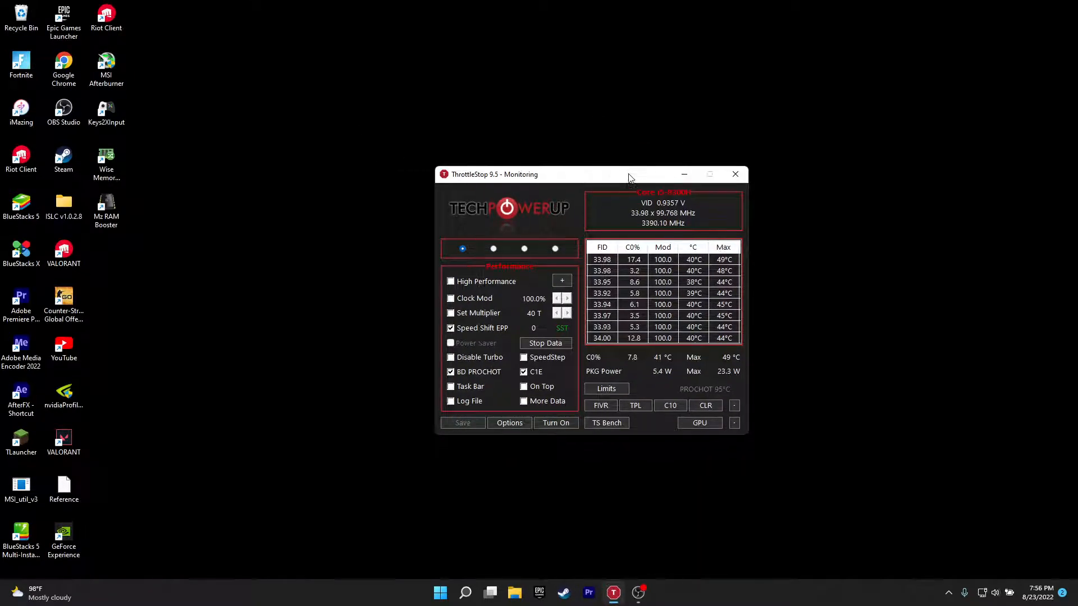
- Uncheck BD PROCHOT in ThrottleStop, leaving Speed Shift EPP enabled
{"action": "left_click", "coordinate": [638, 591]}
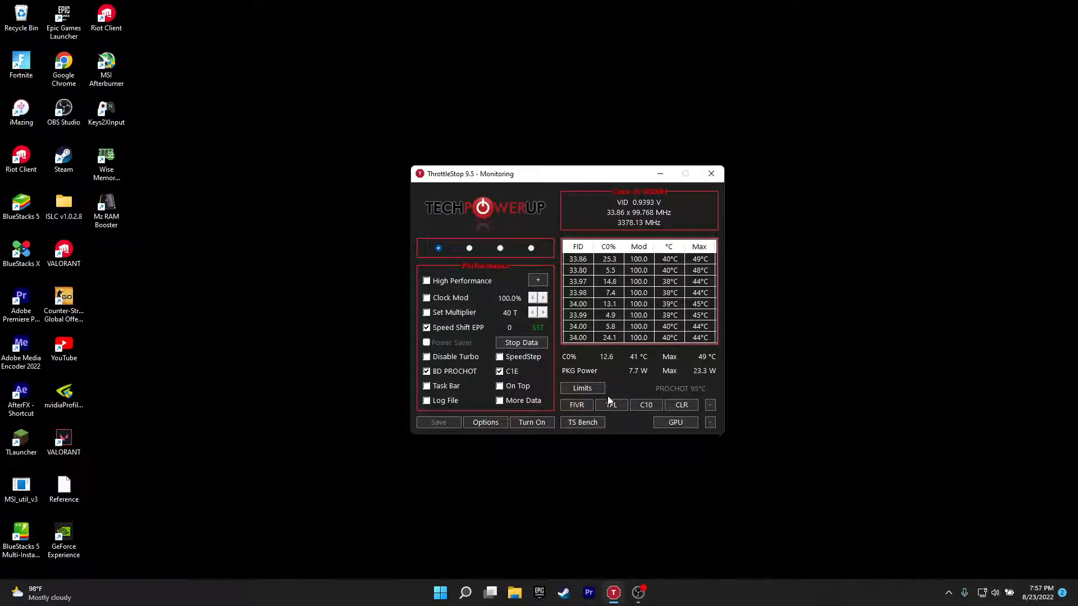
{"action": "left_click", "coordinate": [582, 422]}
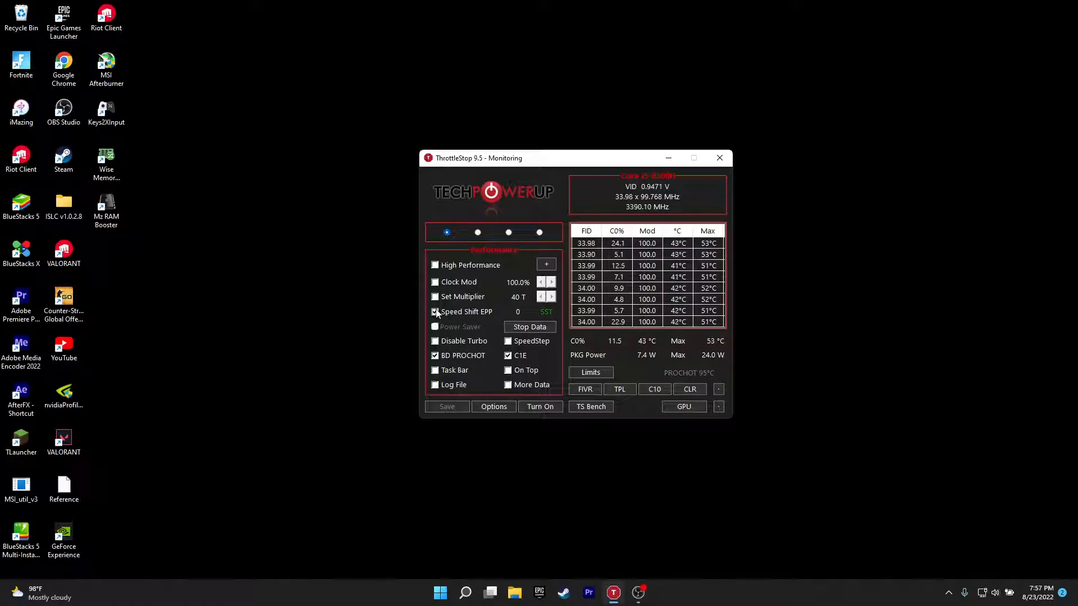
{"action": "left_click", "coordinate": [435, 312]}
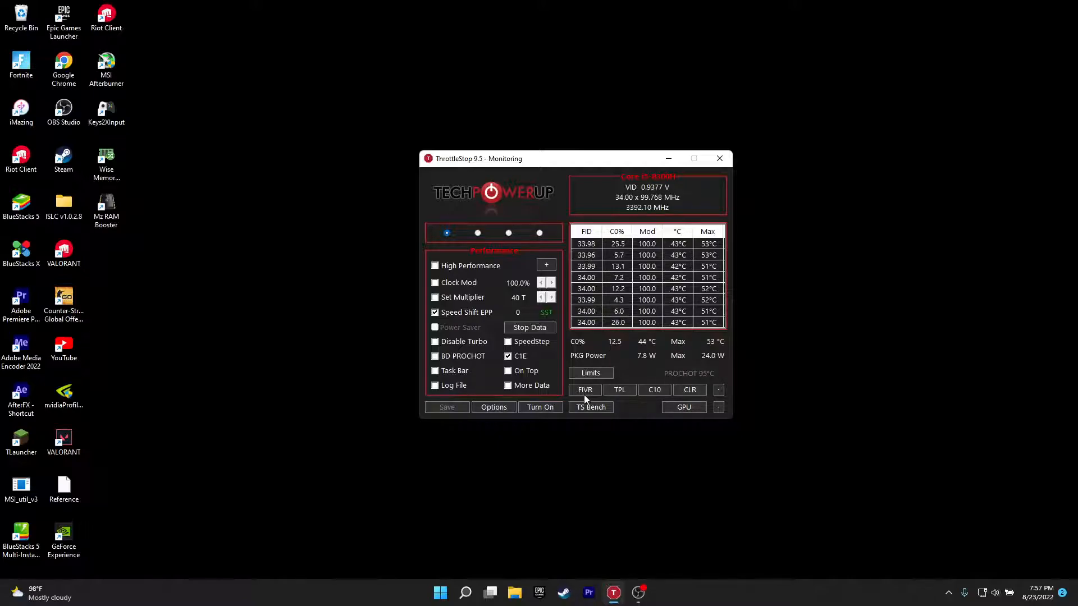
{"action": "left_click", "coordinate": [585, 389]}
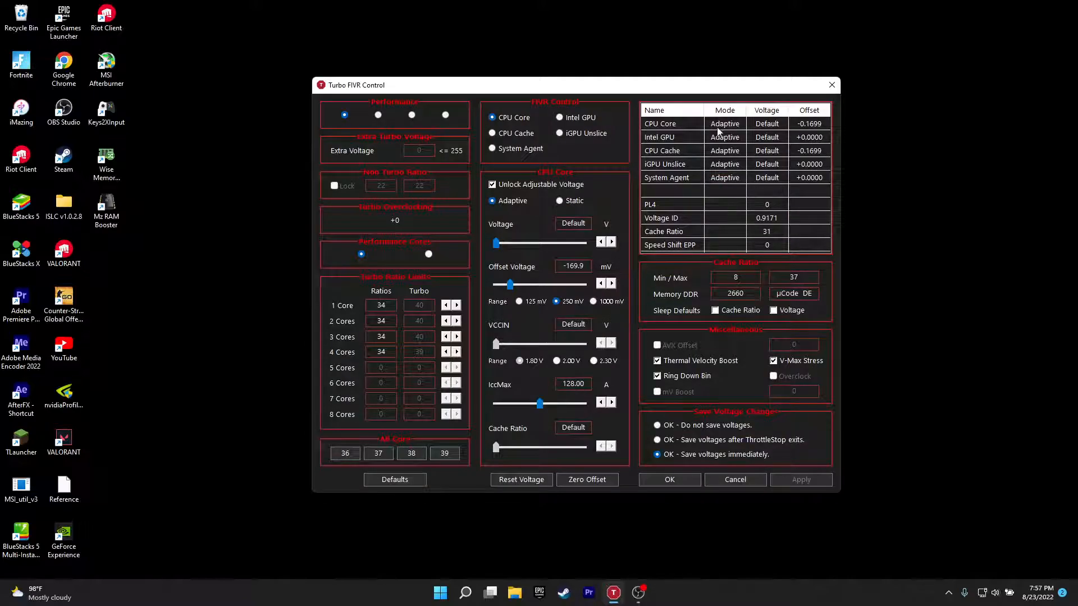
{"action": "left_click_drag", "start_coordinate": [355, 85], "coordinate": [389, 72]}
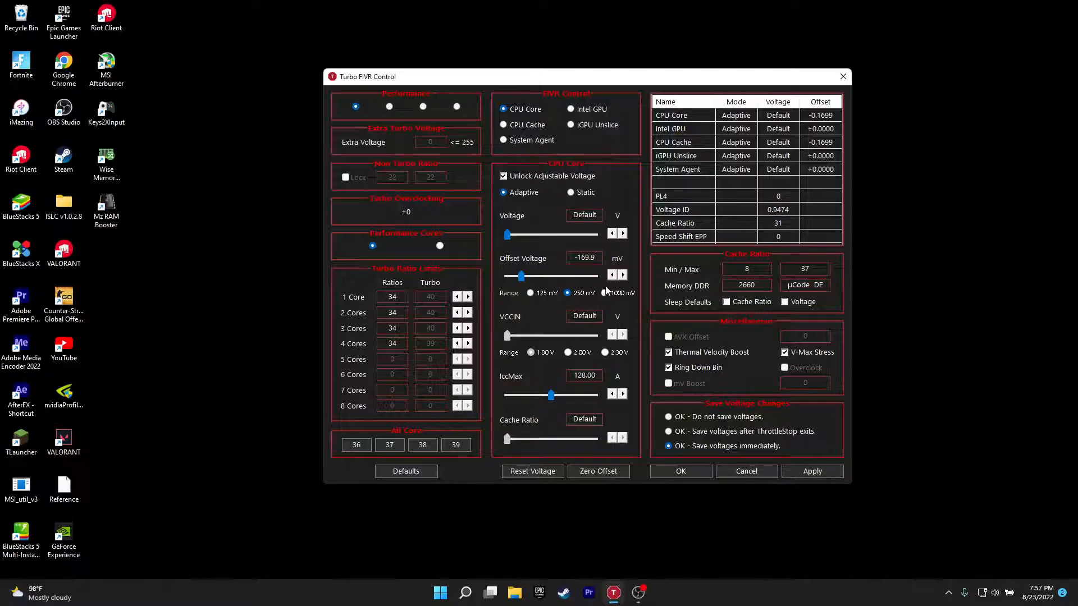
{"action": "left_click_drag", "start_coordinate": [521, 276], "coordinate": [536, 276]}
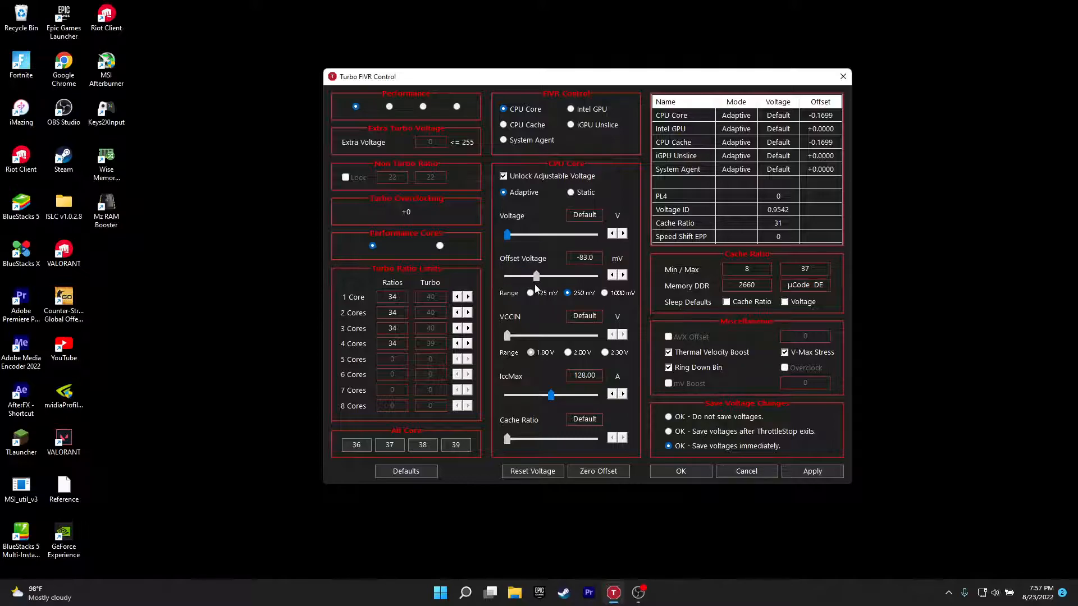
{"action": "left_click_drag", "start_coordinate": [550, 276], "coordinate": [531, 276]}
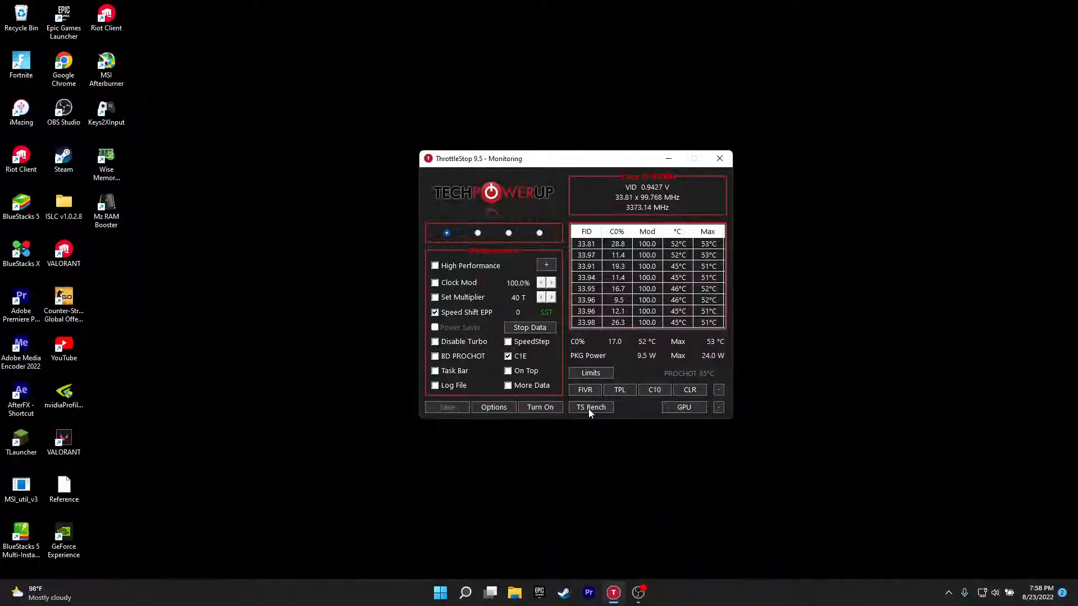
{"action": "left_click", "coordinate": [589, 373]}
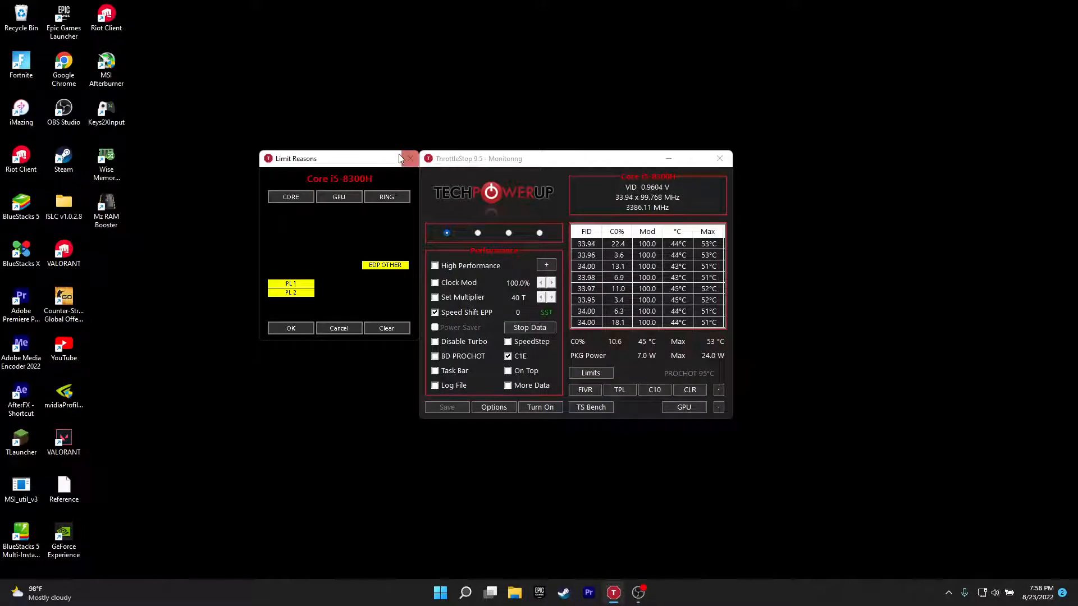
{"action": "left_click", "coordinate": [585, 389]}
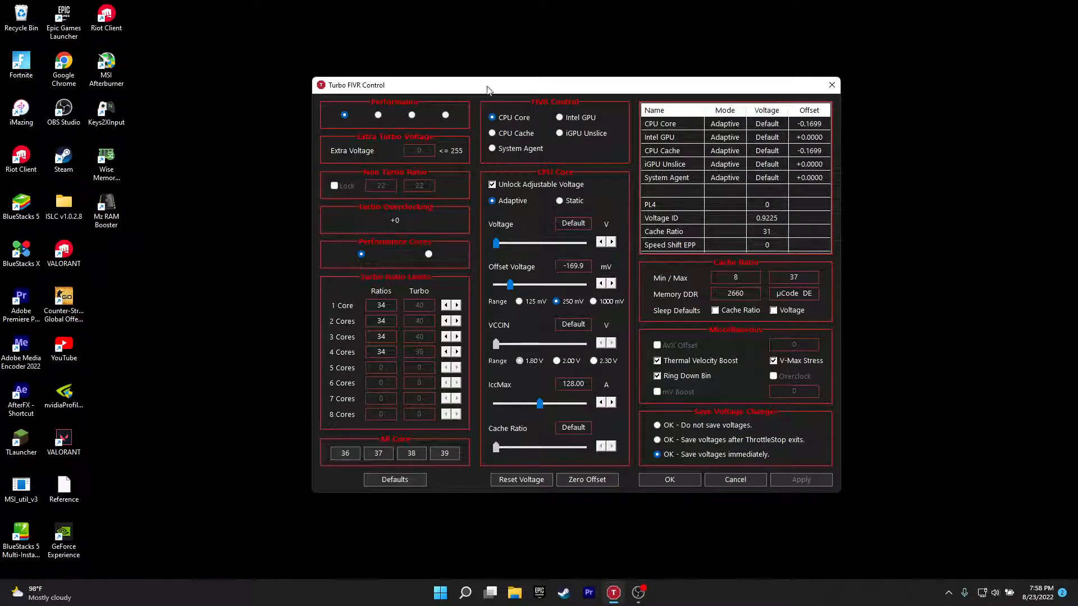
{"action": "left_click", "coordinate": [492, 133]}
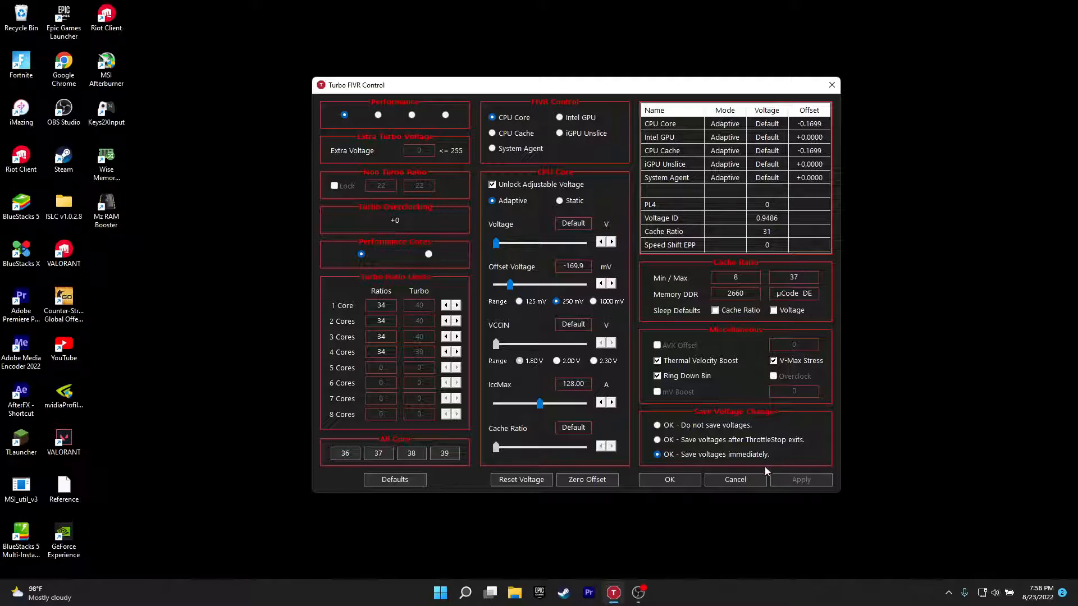
{"action": "left_click", "coordinate": [668, 479]}
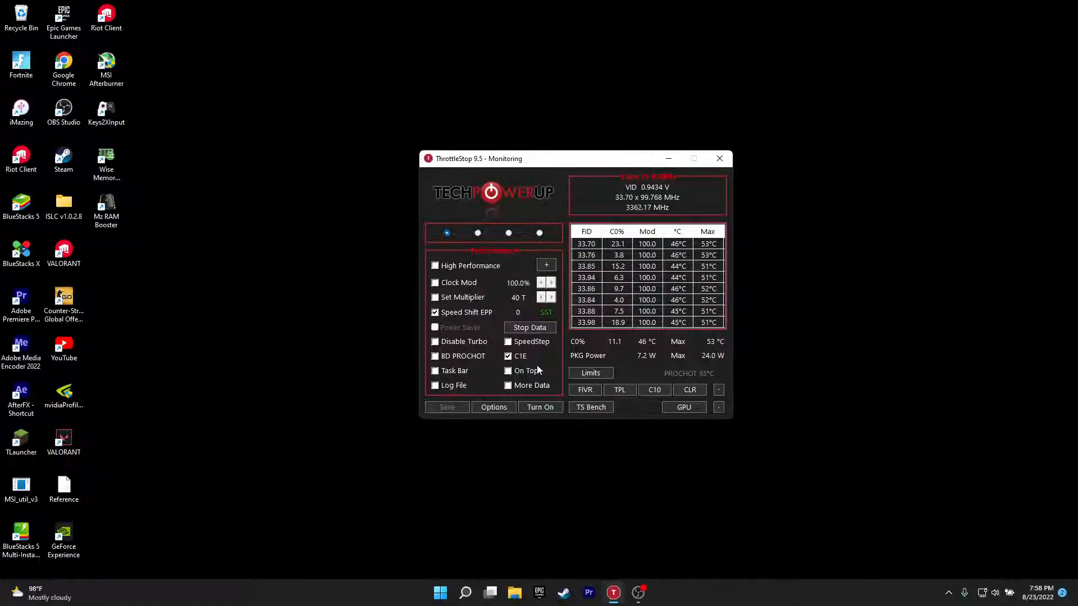
{"action": "left_click", "coordinate": [590, 407]}
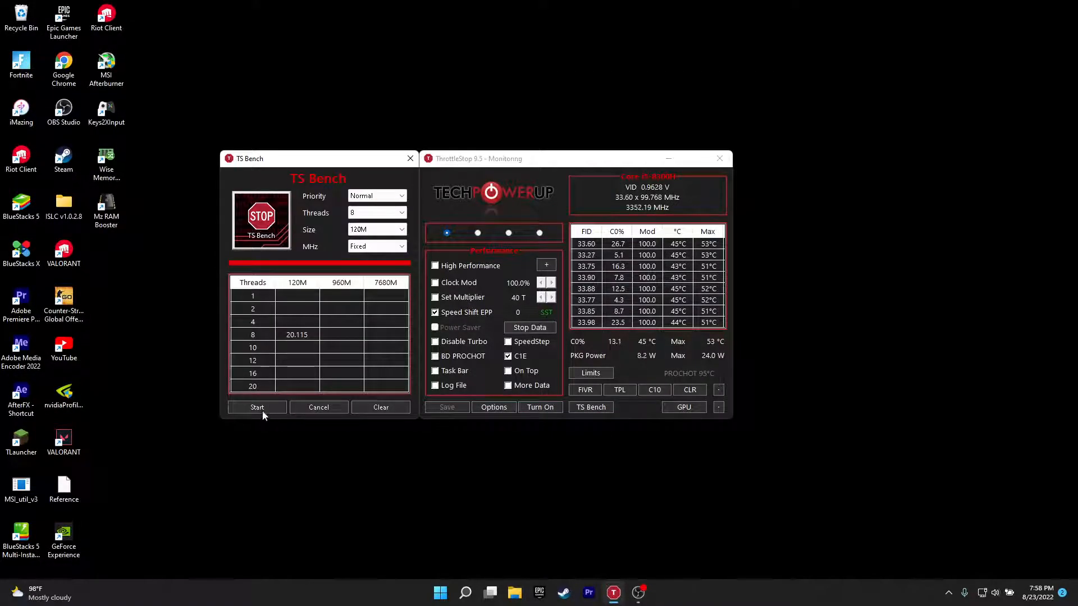
{"action": "left_click", "coordinate": [257, 407]}
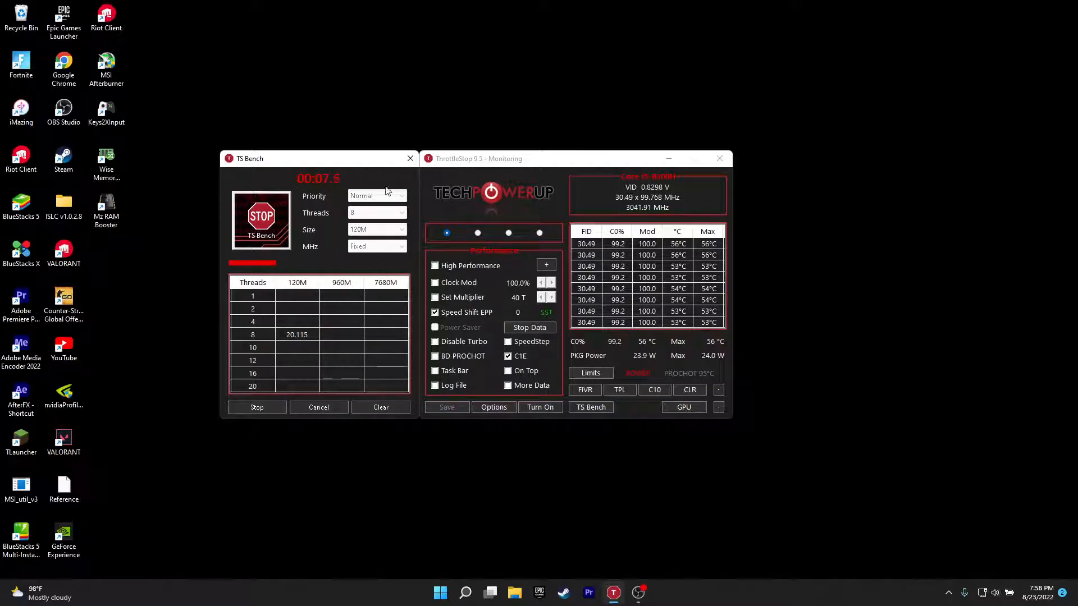
{"action": "left_click", "coordinate": [585, 390]}
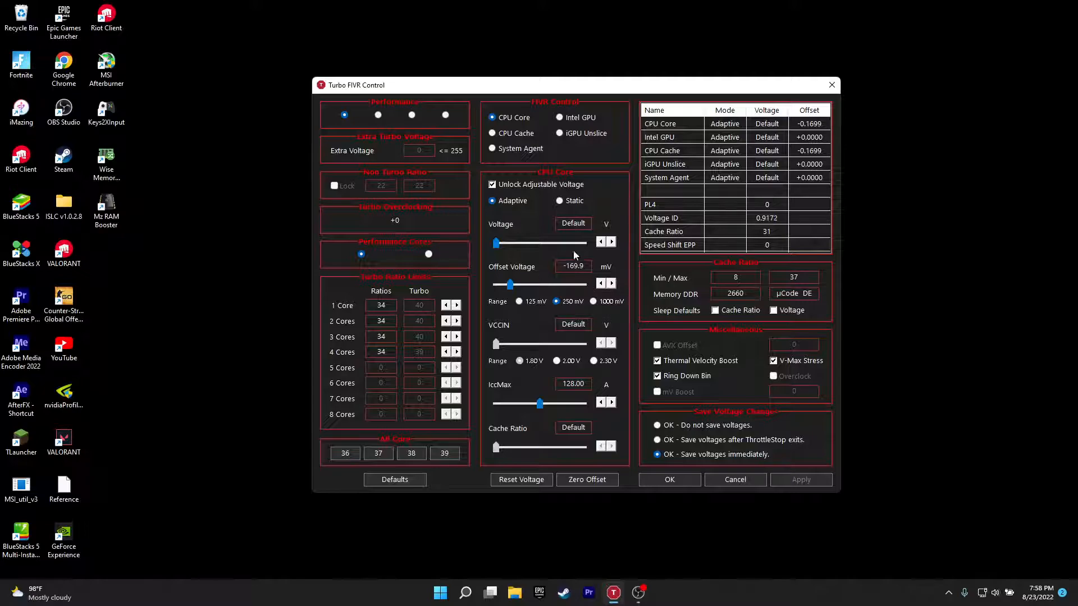
{"action": "left_click", "coordinate": [493, 133]}
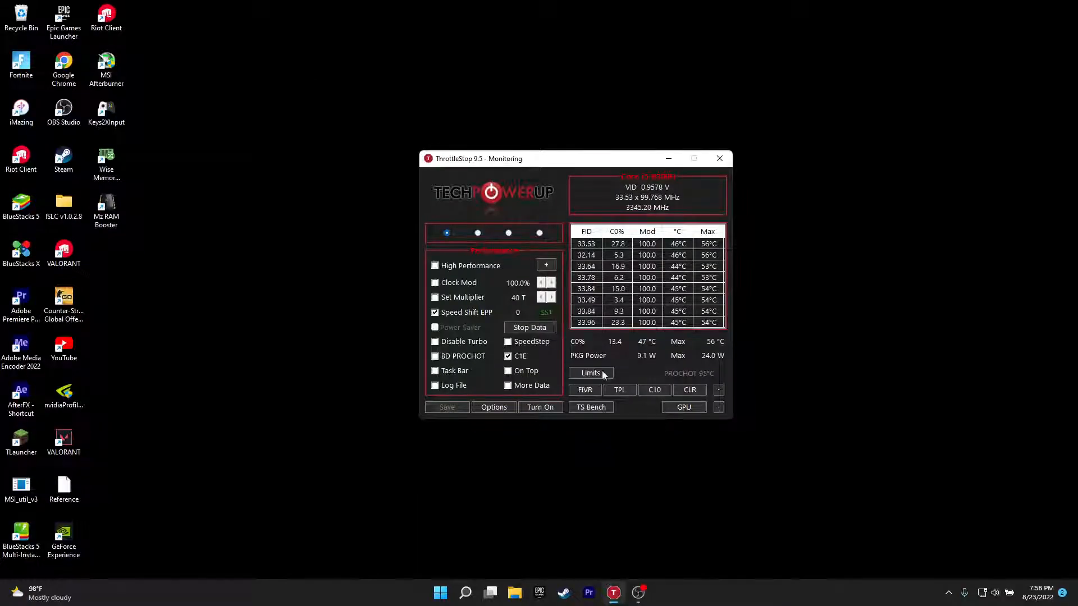
{"action": "left_click", "coordinate": [619, 390]}
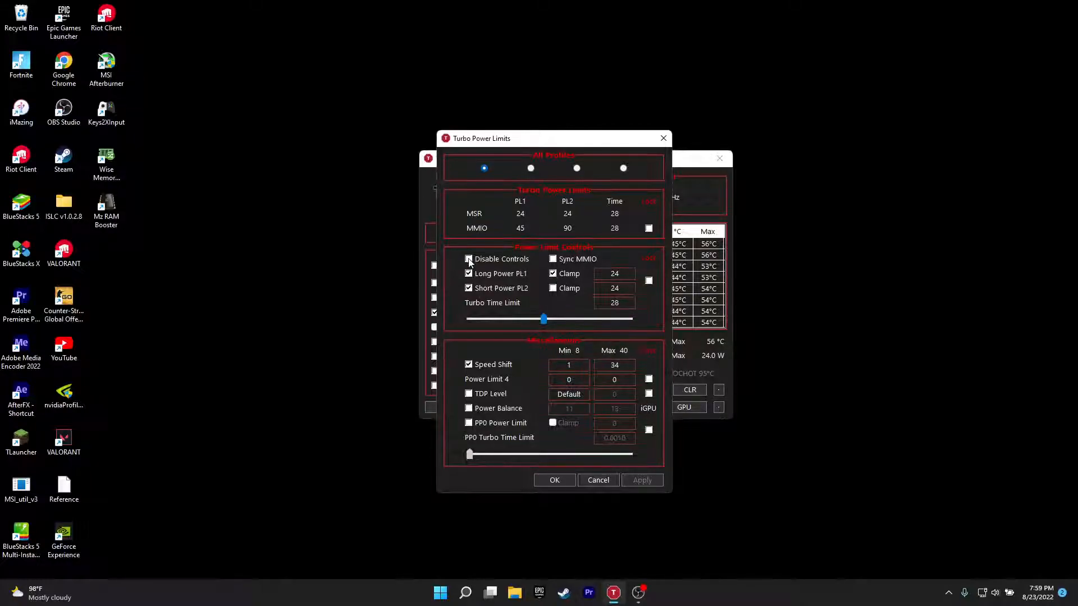
{"action": "left_click", "coordinate": [468, 259]}
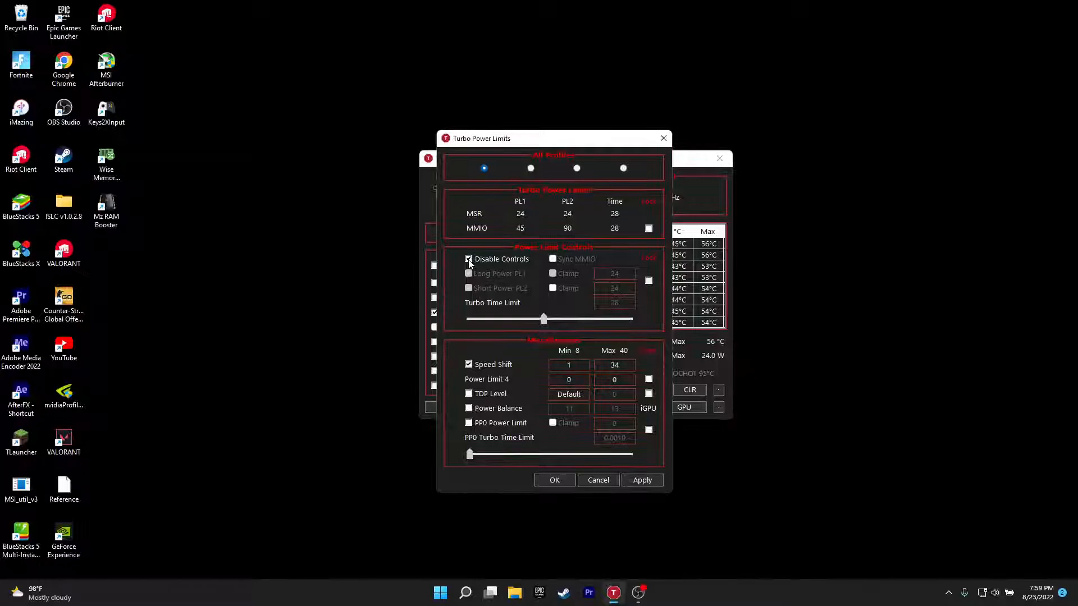
{"action": "left_click", "coordinate": [468, 258]}
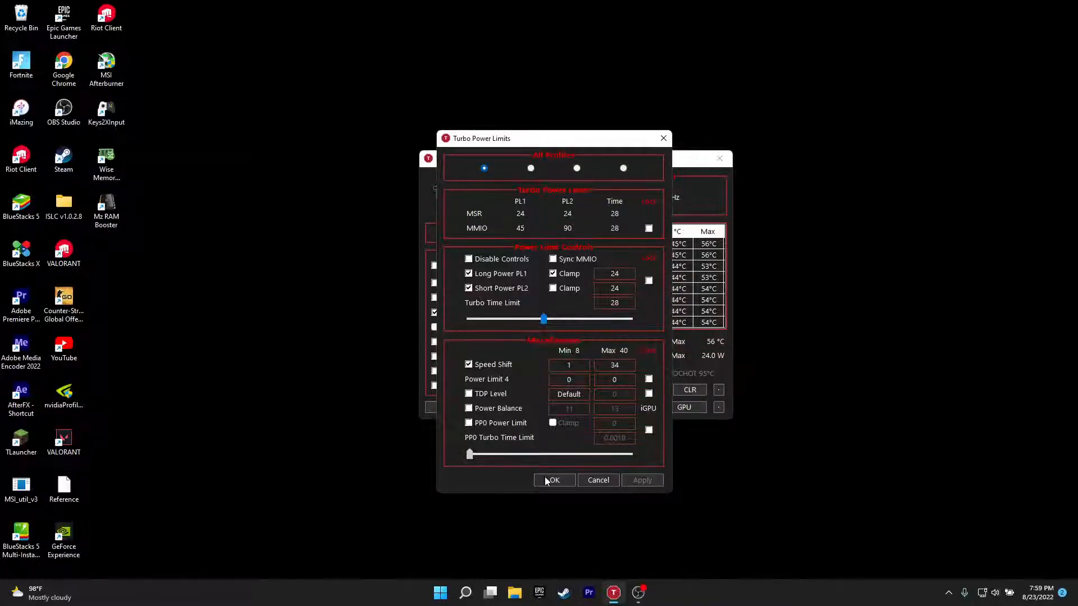
{"action": "left_click", "coordinate": [554, 480]}
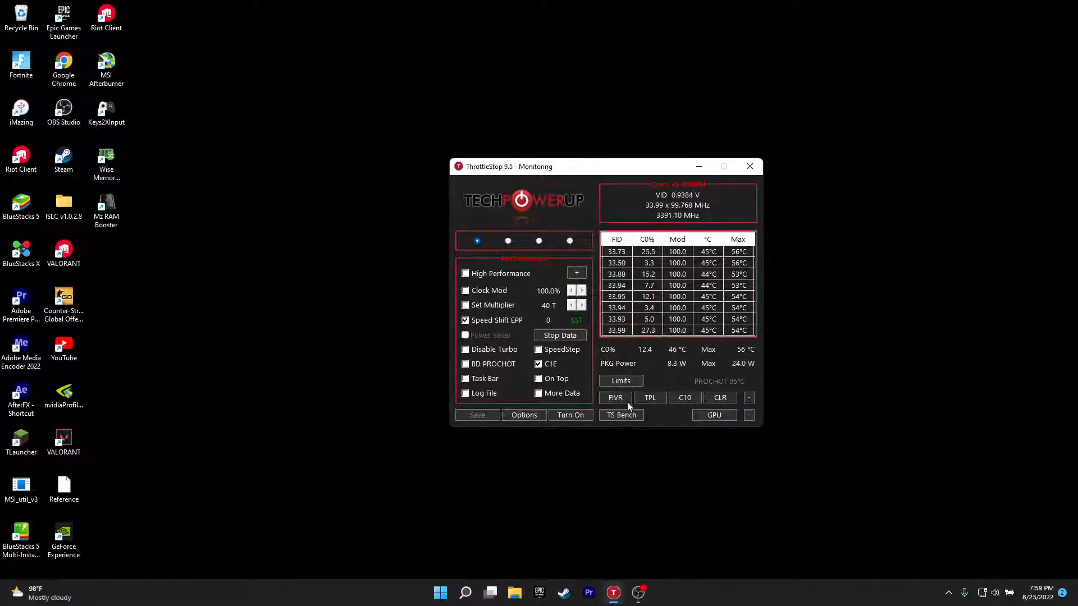
- Close ThrottleStop to the tray and open the TROTTLE STOP! folder in File Explorer
{"action": "left_click", "coordinate": [614, 398]}
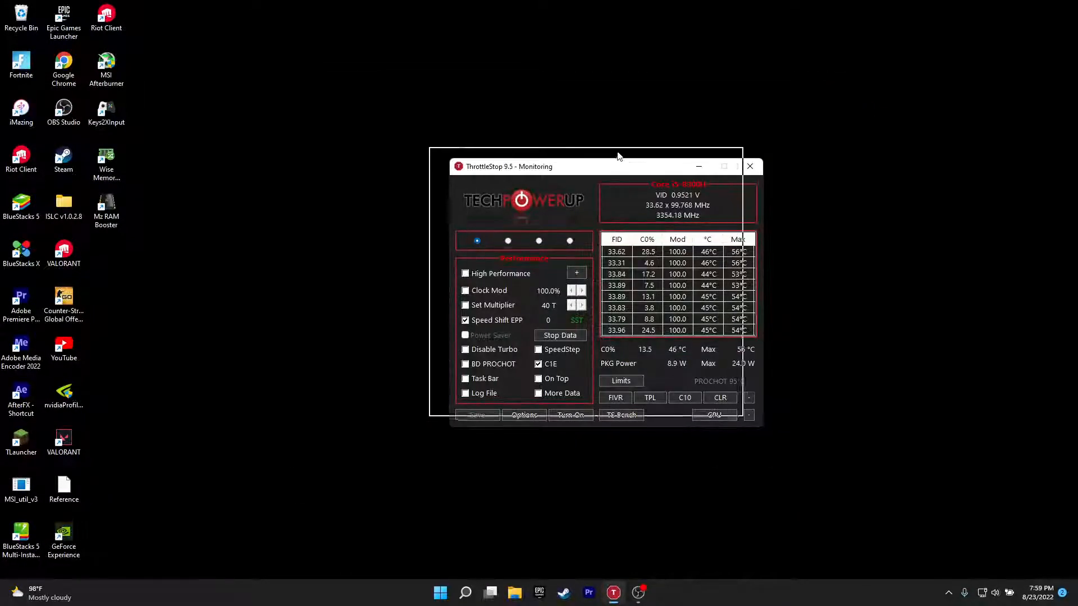
{"action": "left_click", "coordinate": [750, 166]}
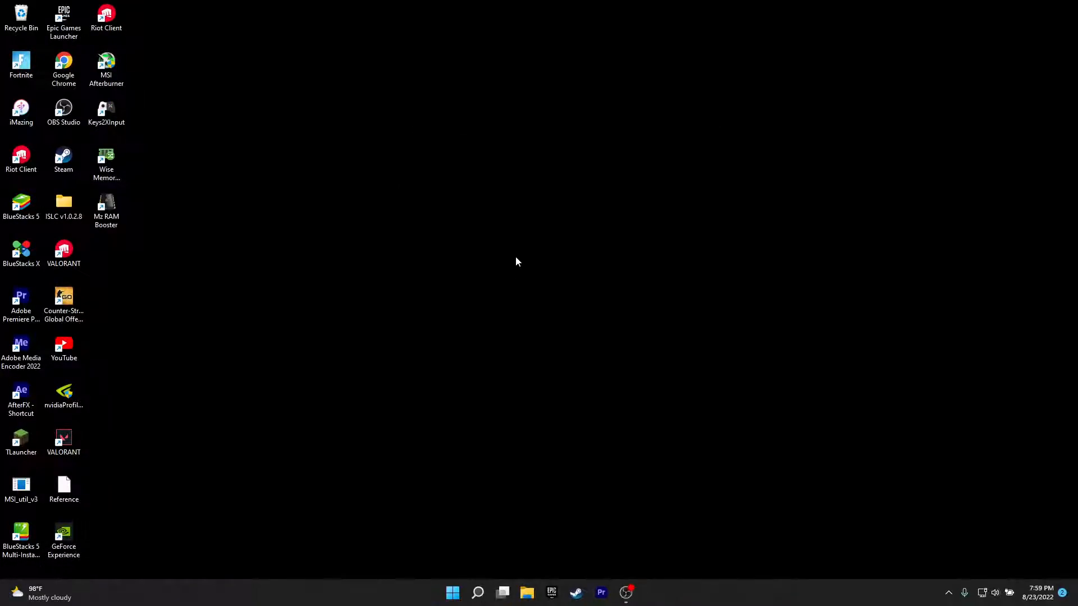
{"action": "mouse_move", "coordinate": [855, 459]}
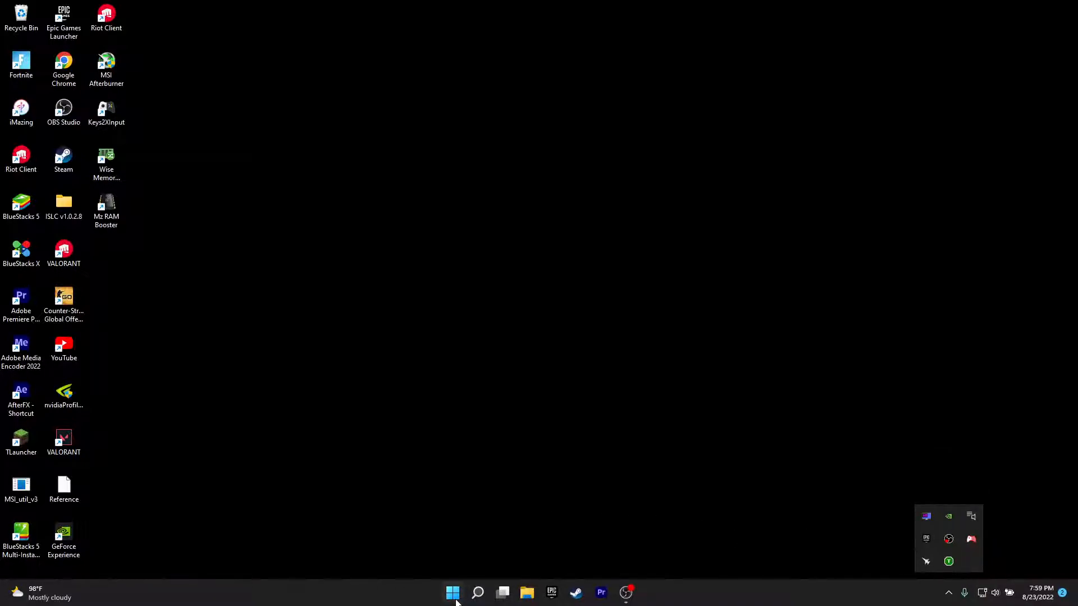
{"action": "left_click", "coordinate": [452, 592]}
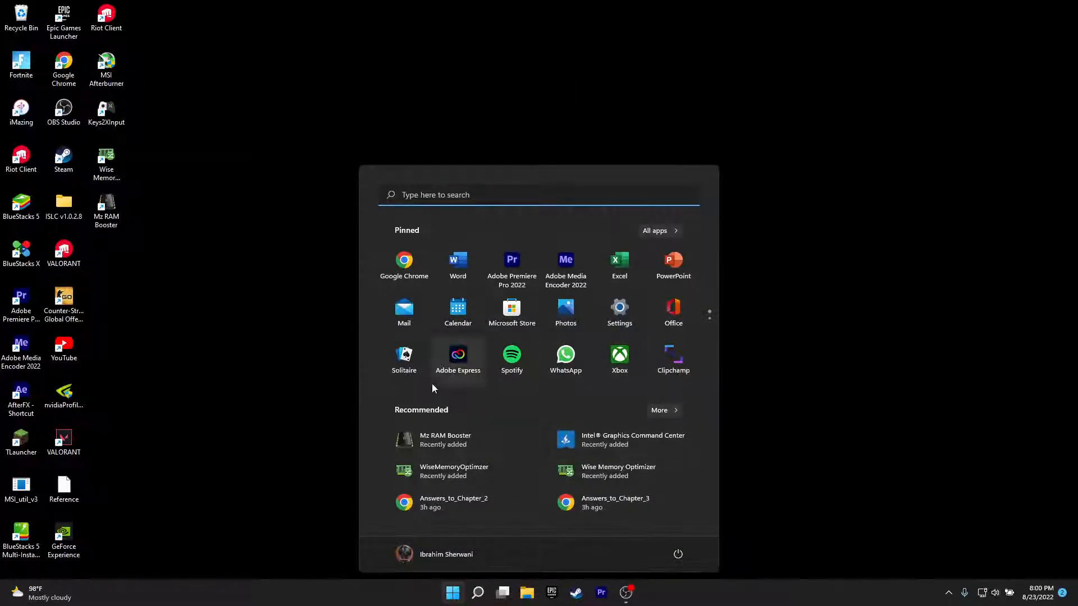
{"action": "left_click", "coordinate": [948, 592]}
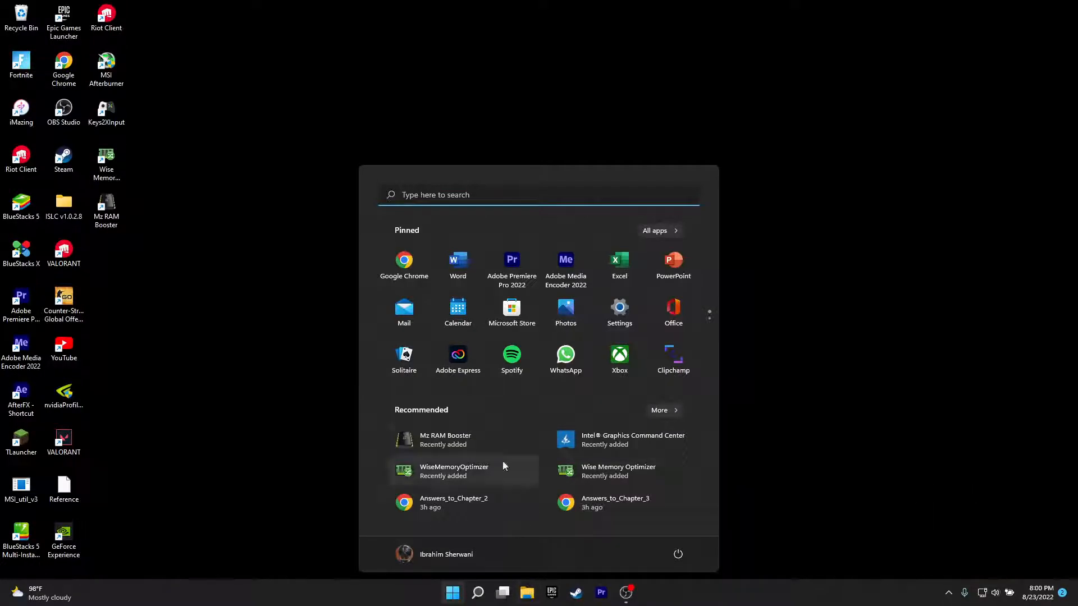
{"action": "left_click", "coordinate": [526, 593]}
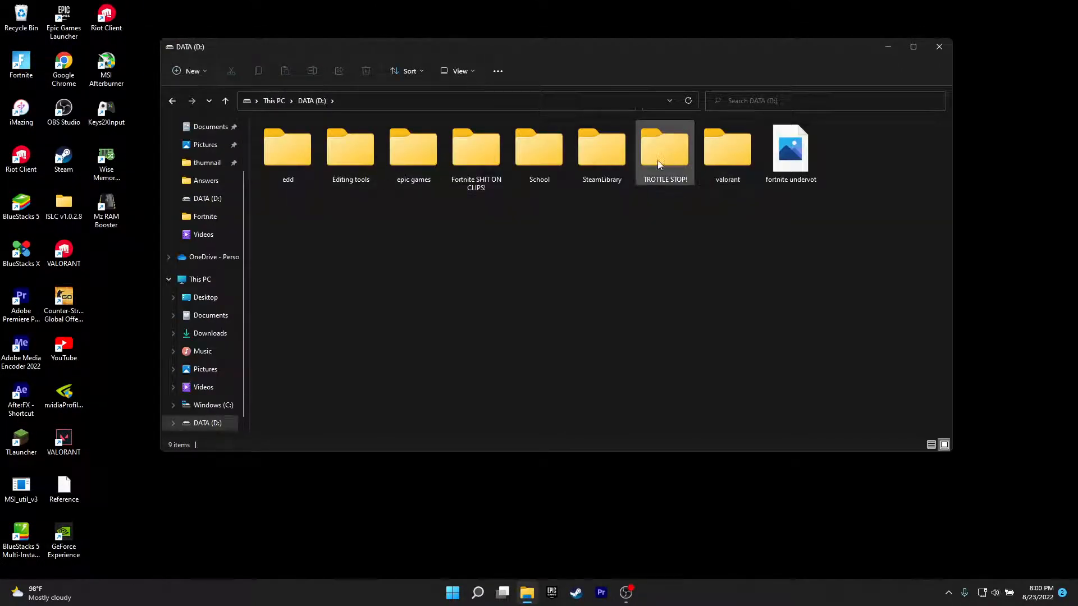
{"action": "double_click", "coordinate": [664, 146]}
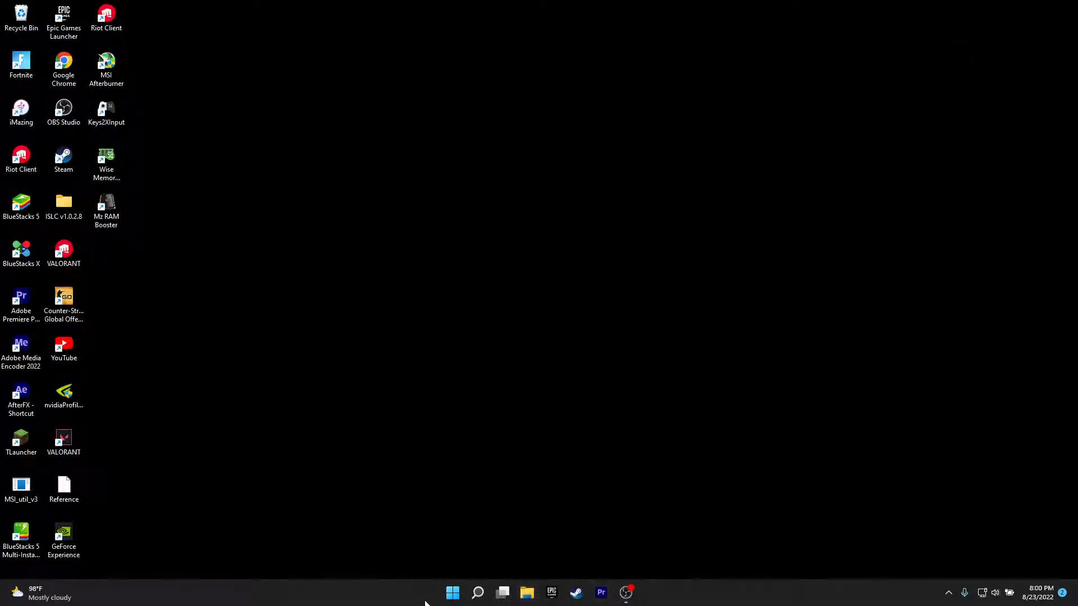
- Bring up File Explorer's Quick access view, then launch Google Chrome
{"action": "left_click", "coordinate": [451, 591]}
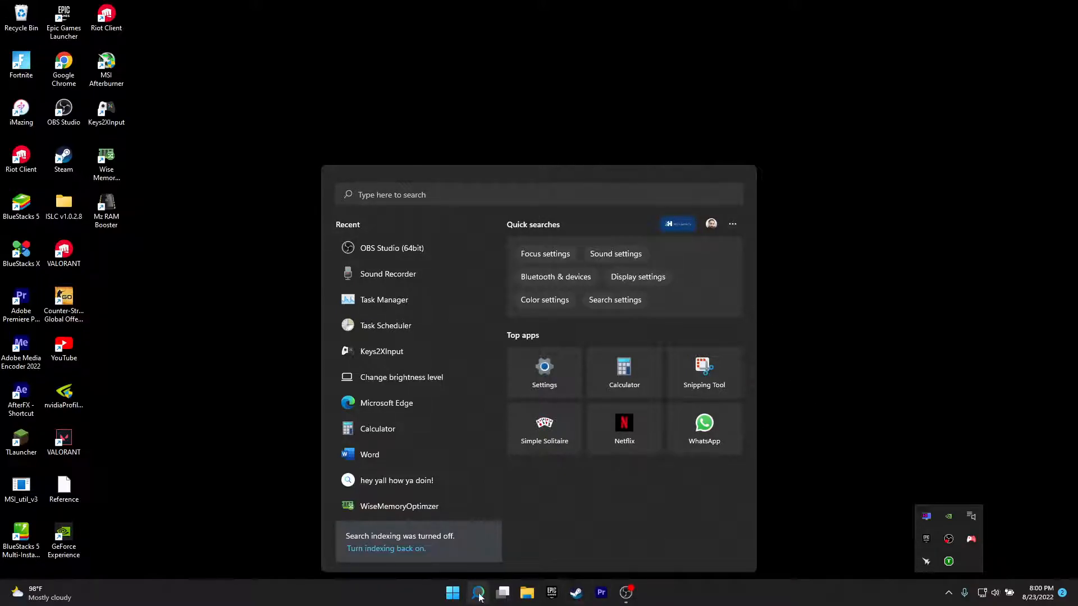
{"action": "left_click", "coordinate": [527, 592]}
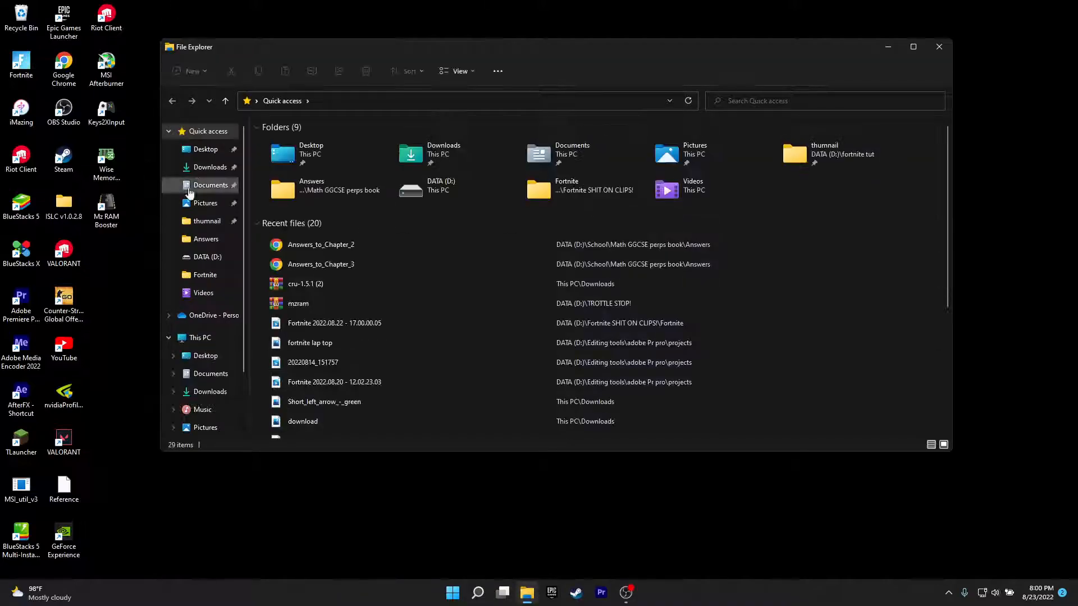
{"action": "mouse_move", "coordinate": [694, 153]}
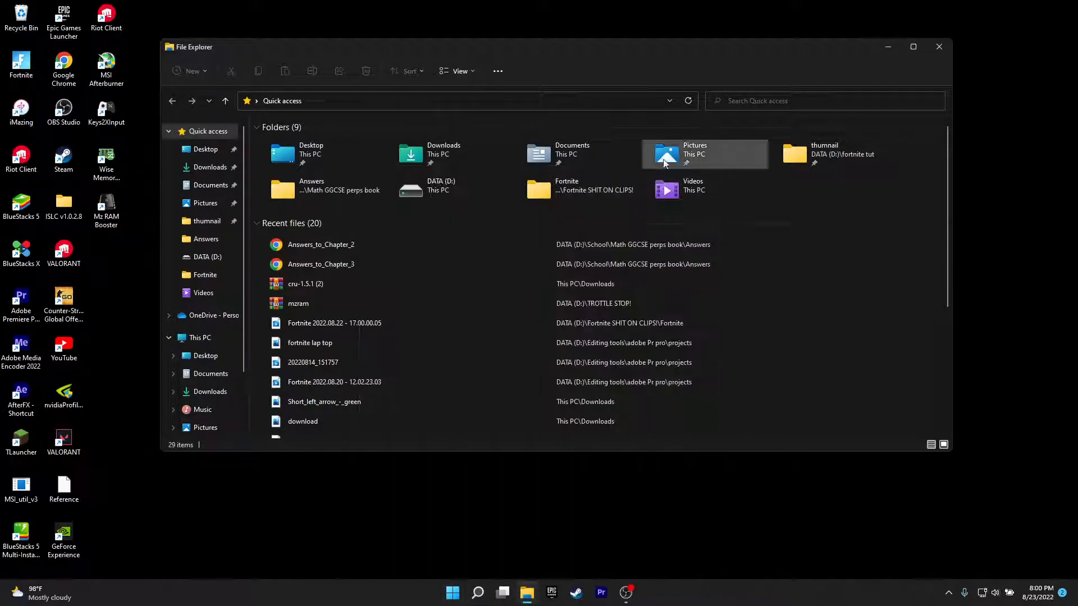
{"action": "left_click", "coordinate": [638, 593]}
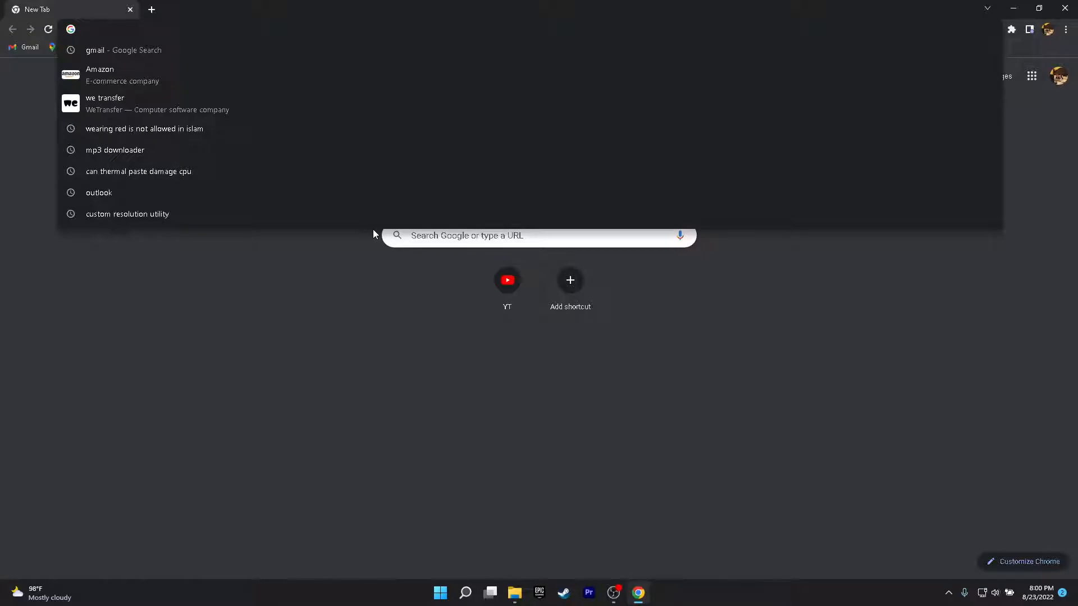
- Search 'throttle stop' and reach TechPowerUp's ThrottleStop 9.5 download server list
{"action": "type", "text": "tro"}
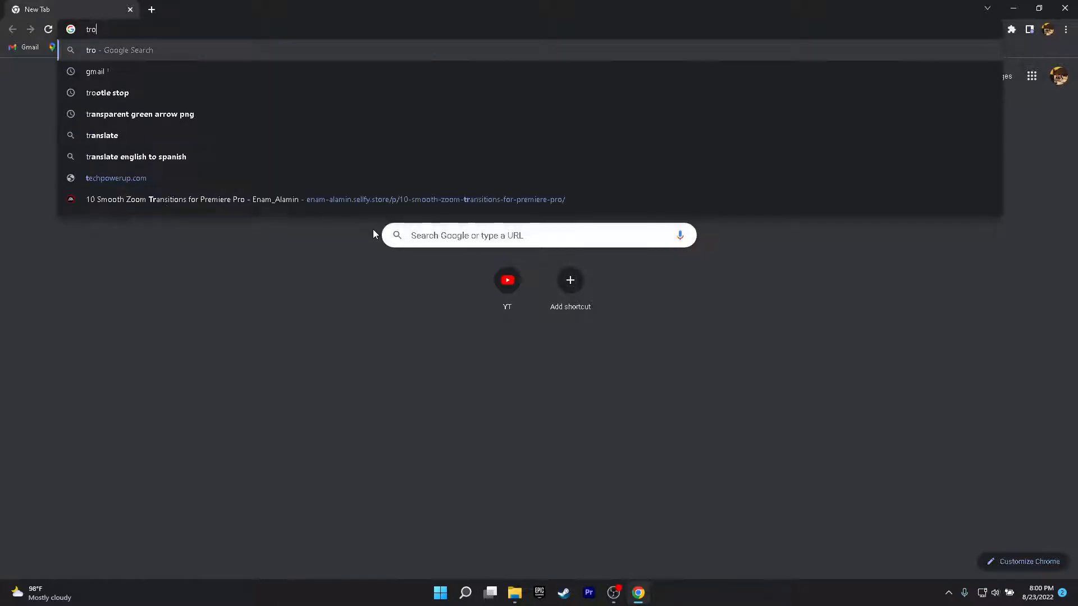
{"action": "left_click", "coordinate": [107, 92]}
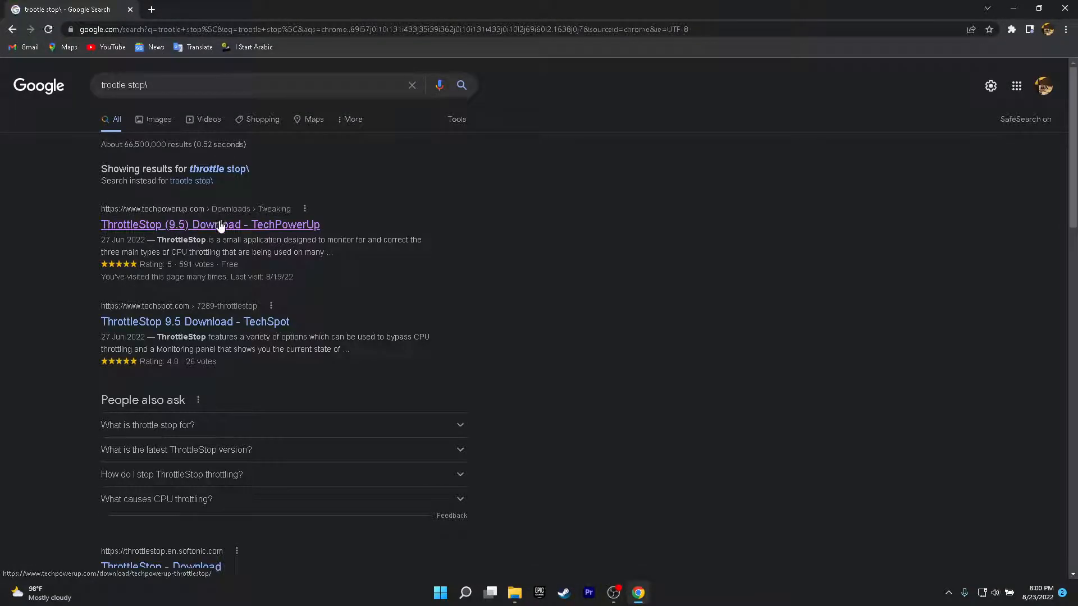
{"action": "left_click", "coordinate": [210, 224]}
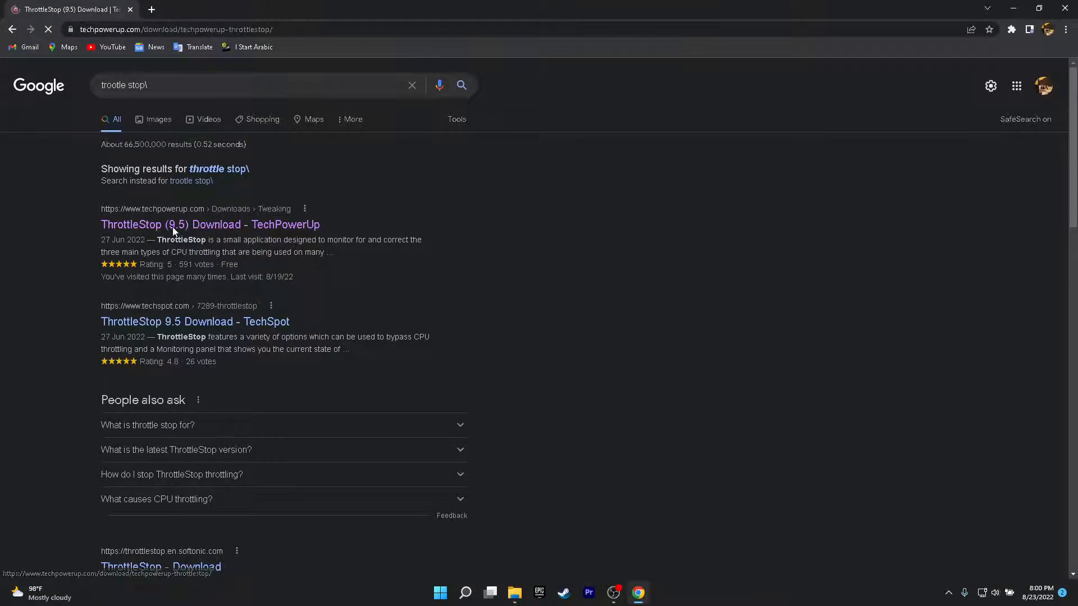
{"action": "left_click", "coordinate": [210, 224]}
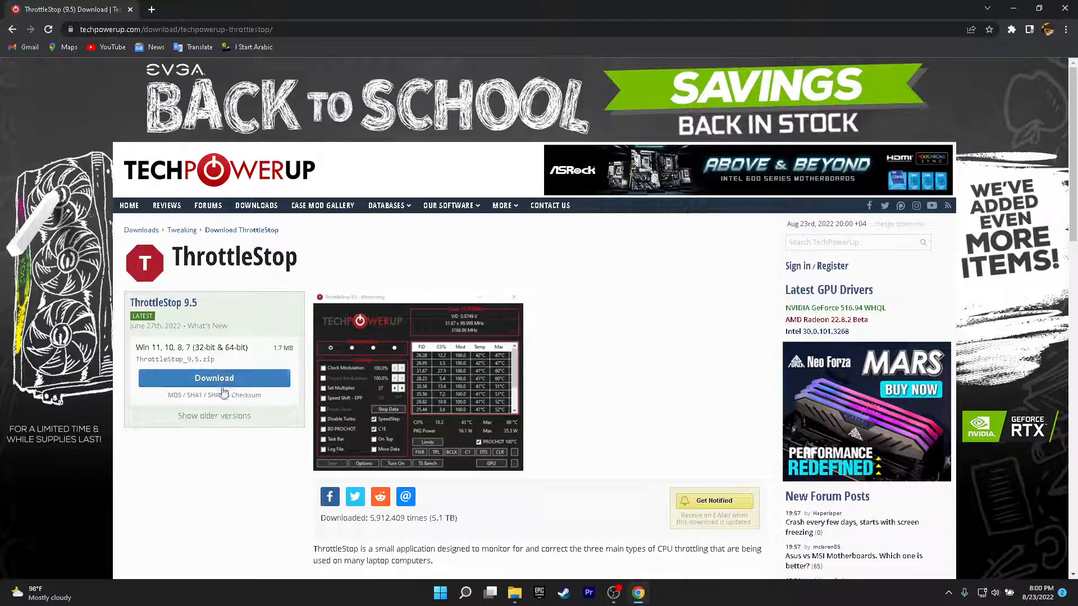
{"action": "left_click", "coordinate": [214, 378]}
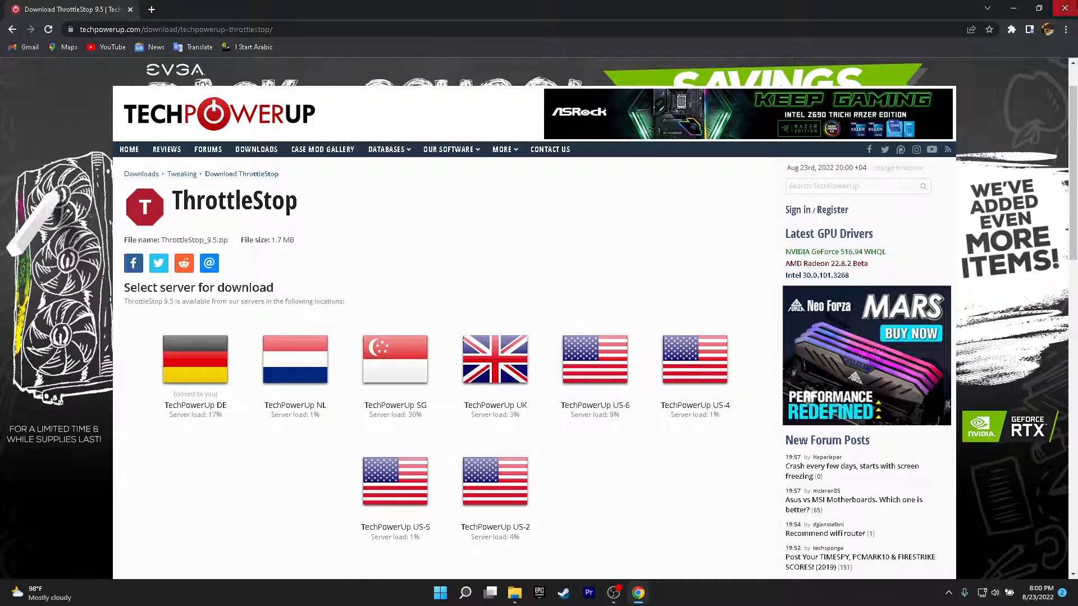
{"action": "left_click", "coordinate": [514, 593]}
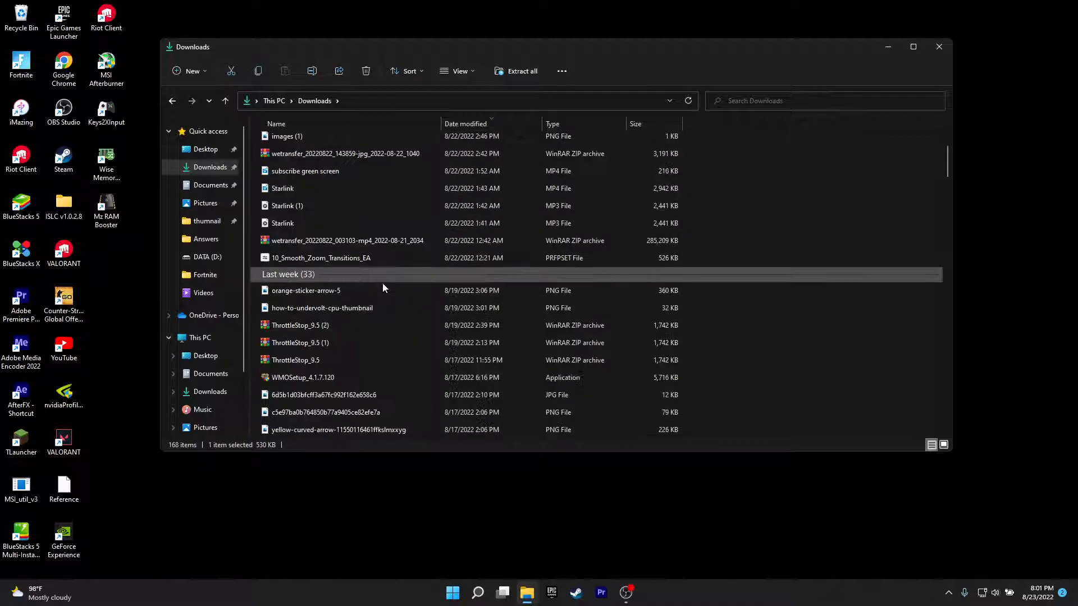
- Select the ThrottleStop_9.5 zip, then open TROTTLE STOP! on DATA (D:) and select ThrottleStop.exe
{"action": "left_click", "coordinate": [300, 325]}
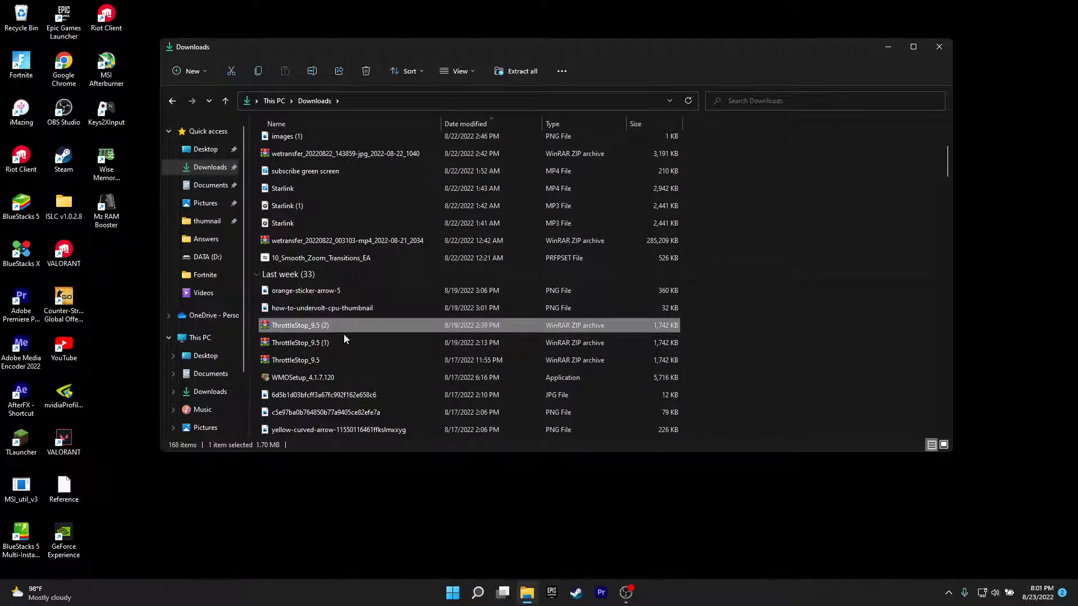
{"action": "right_click", "coordinate": [299, 325]}
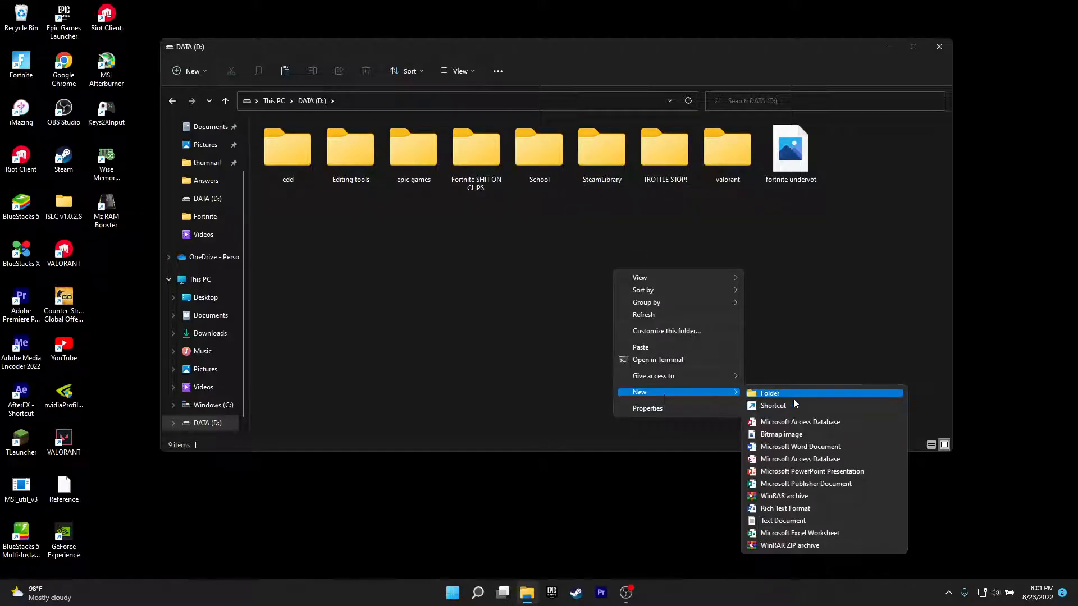
{"action": "left_click", "coordinate": [662, 189]}
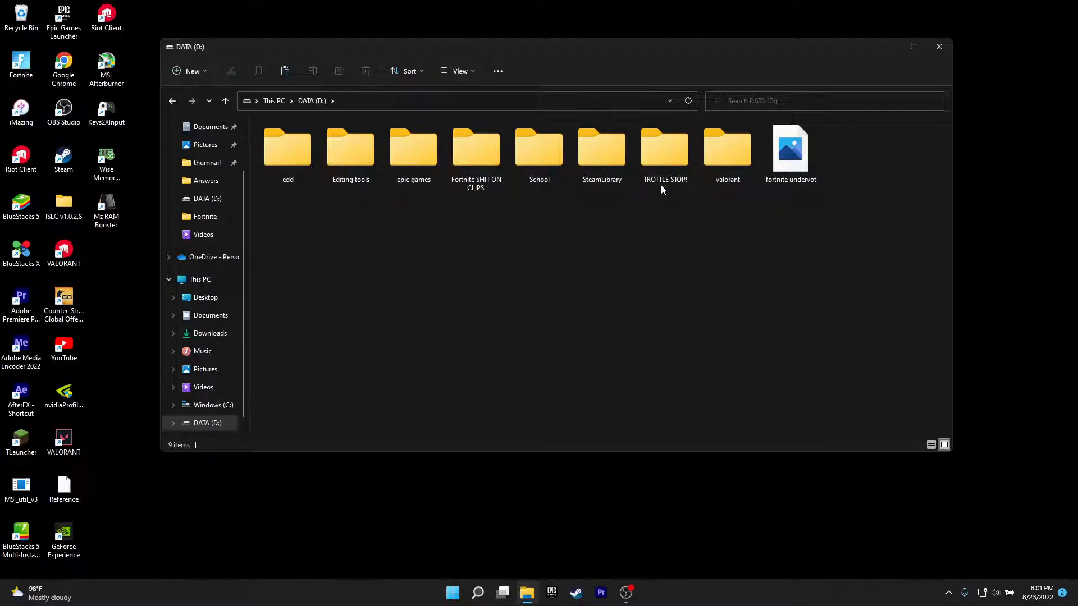
{"action": "double_click", "coordinate": [664, 147]}
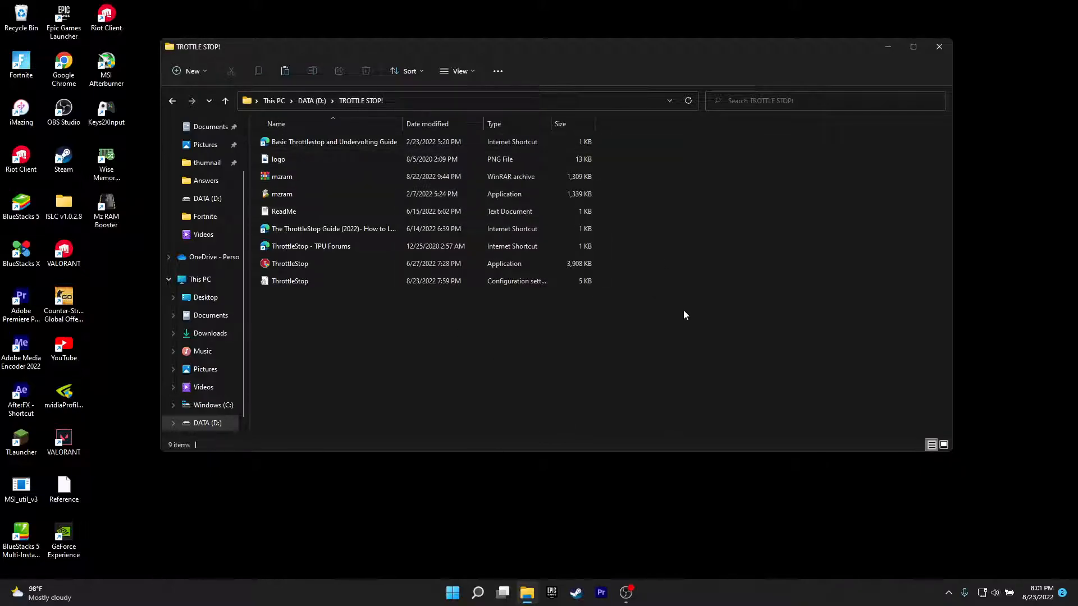
{"action": "left_click", "coordinate": [290, 263]}
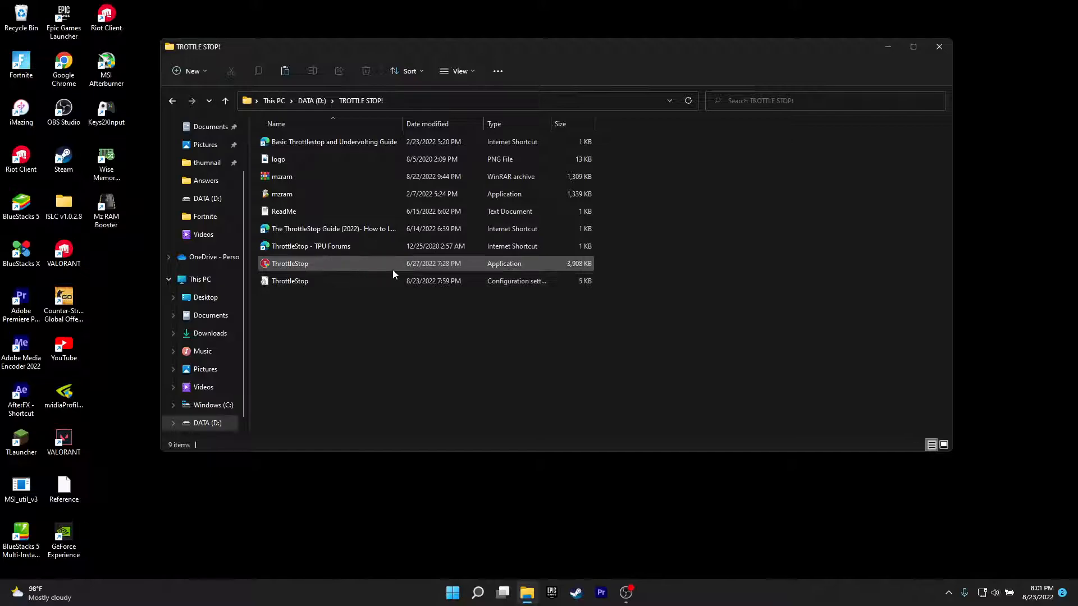
{"action": "left_click", "coordinate": [290, 263]}
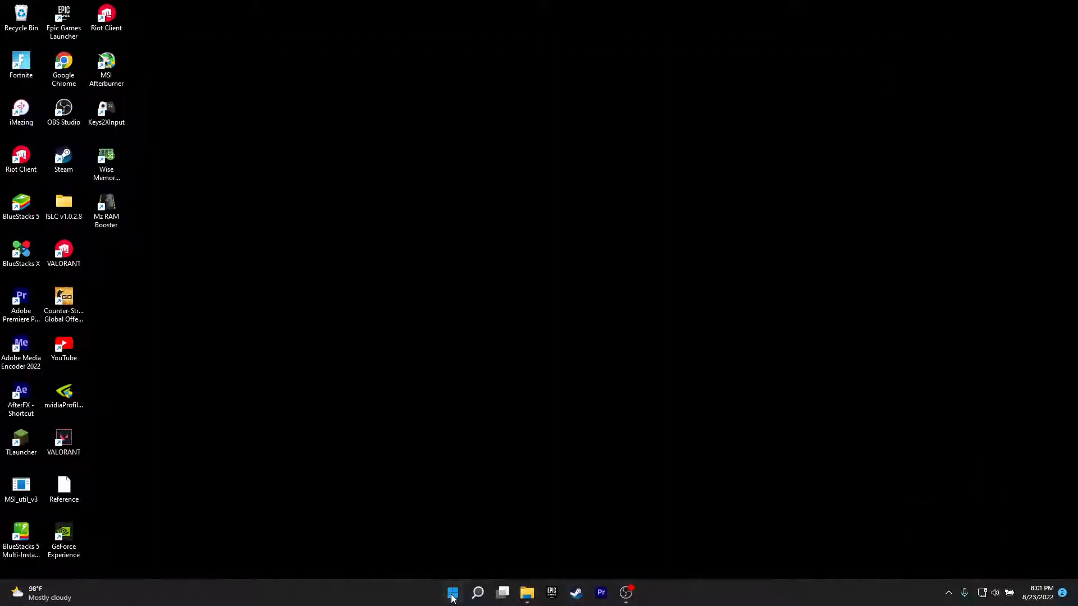
- Find Task Scheduler through Windows search and start Create Basic Task
{"action": "left_click", "coordinate": [477, 593]}
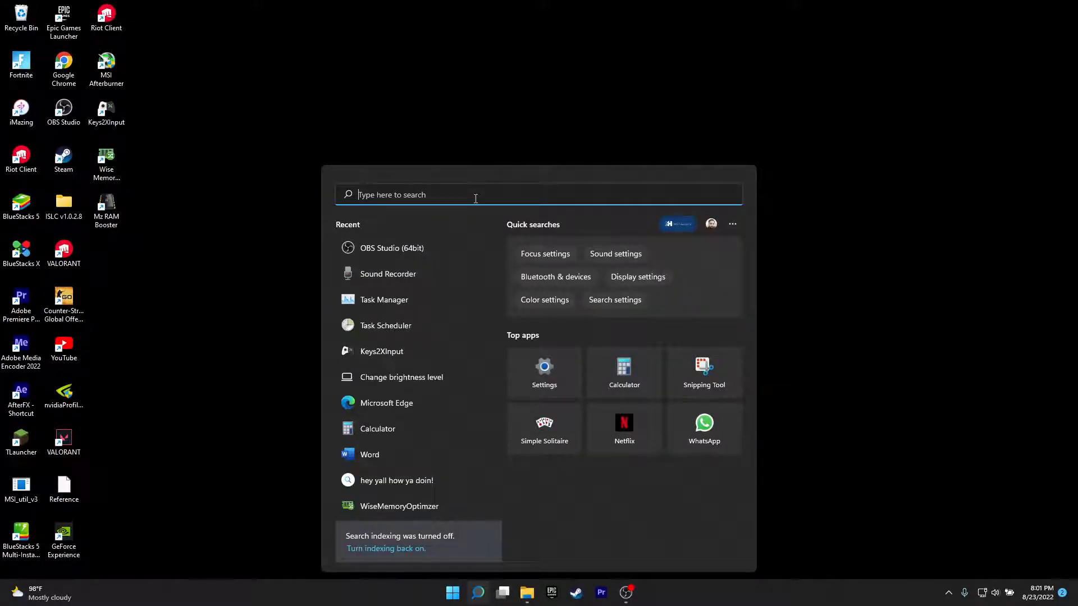
{"action": "type", "text": "task Manager"}
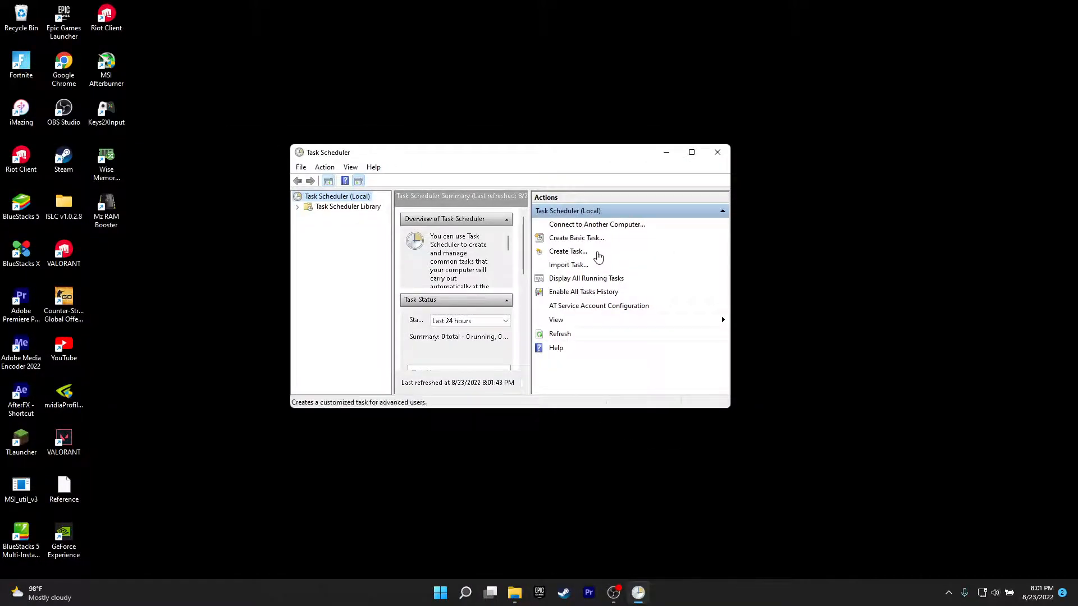
{"action": "mouse_move", "coordinate": [567, 238]}
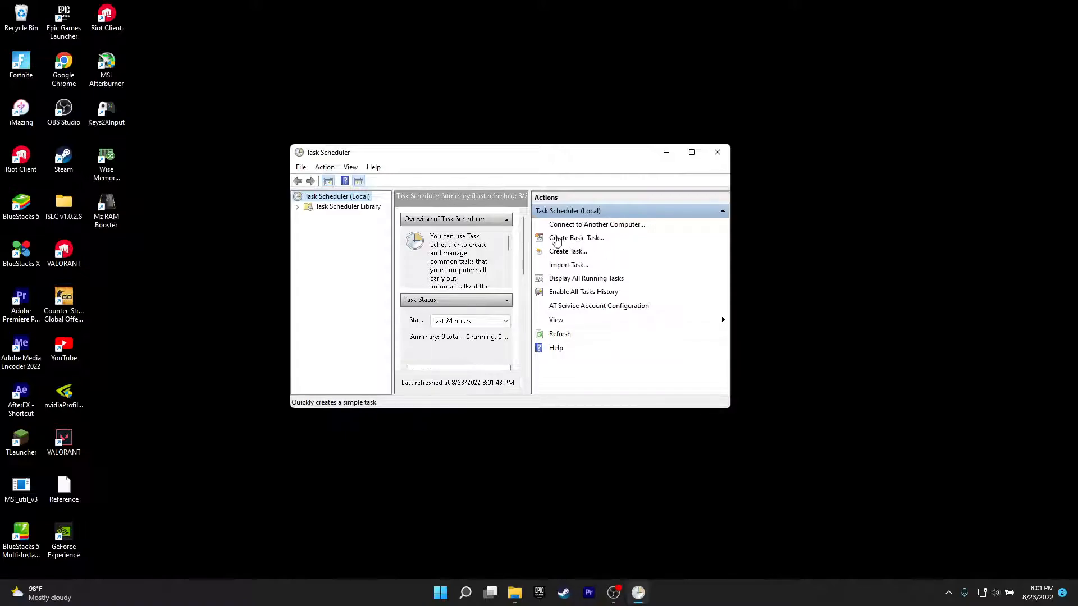
{"action": "left_click", "coordinate": [576, 238]}
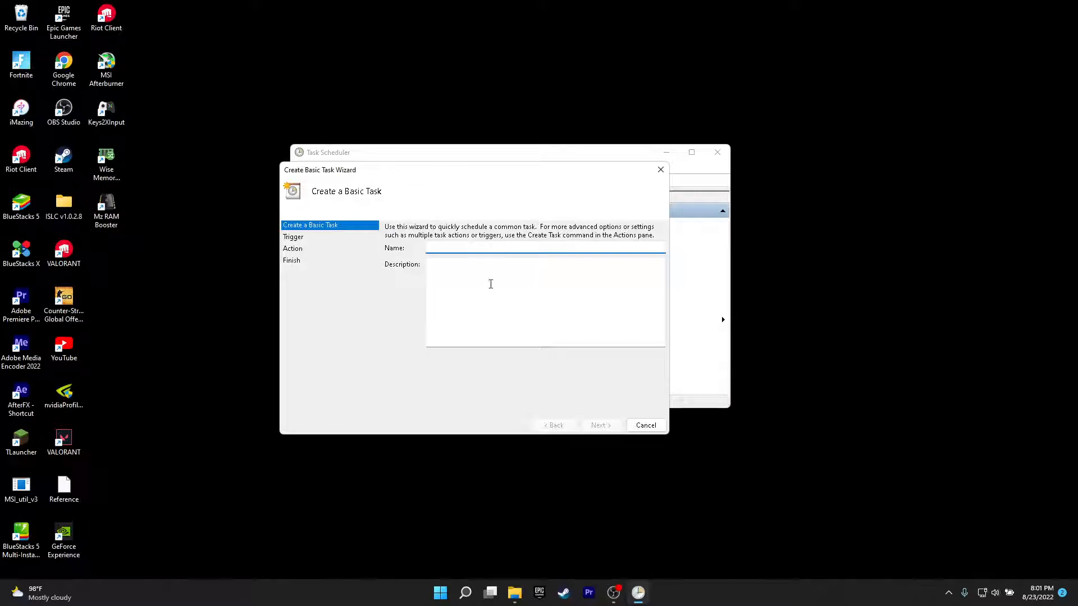
- Name the basic task 'tootle stop' and trigger it at log on
{"action": "left_click", "coordinate": [431, 248]}
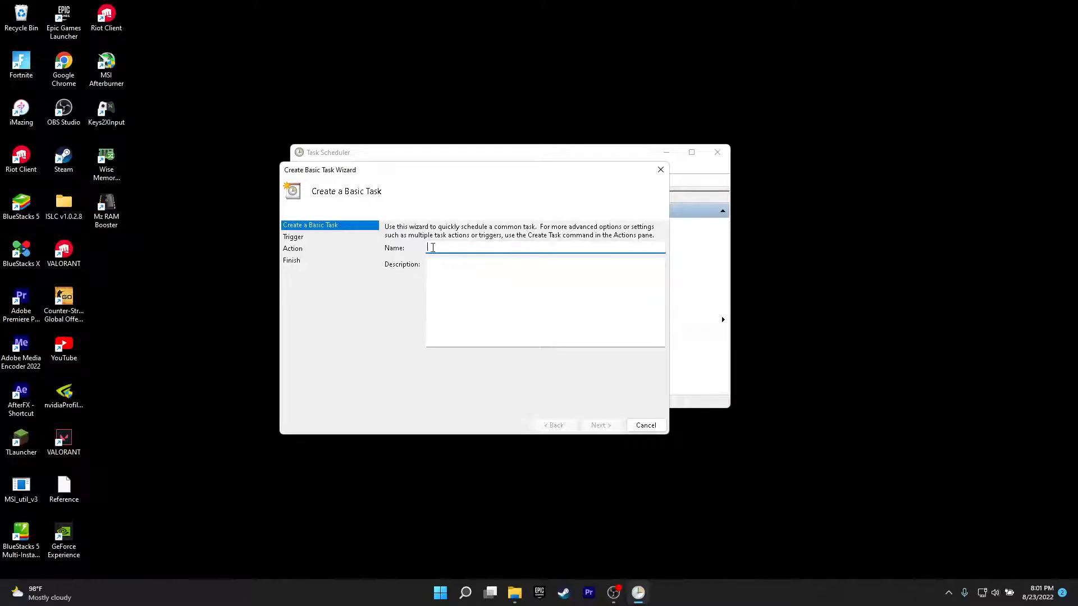
{"action": "type", "text": "tootle"}
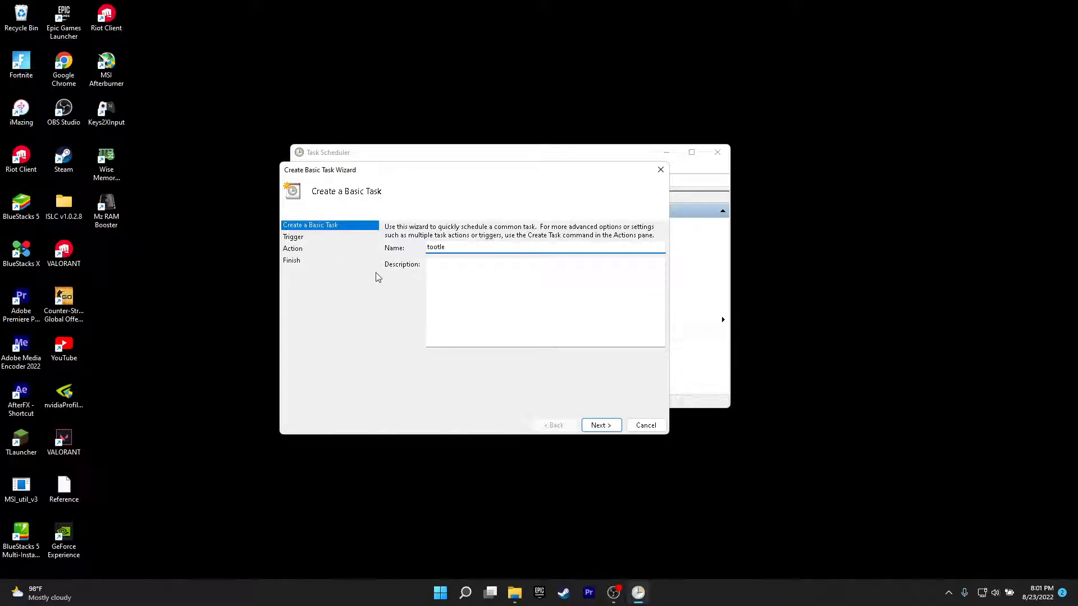
{"action": "type", "text": "stop"}
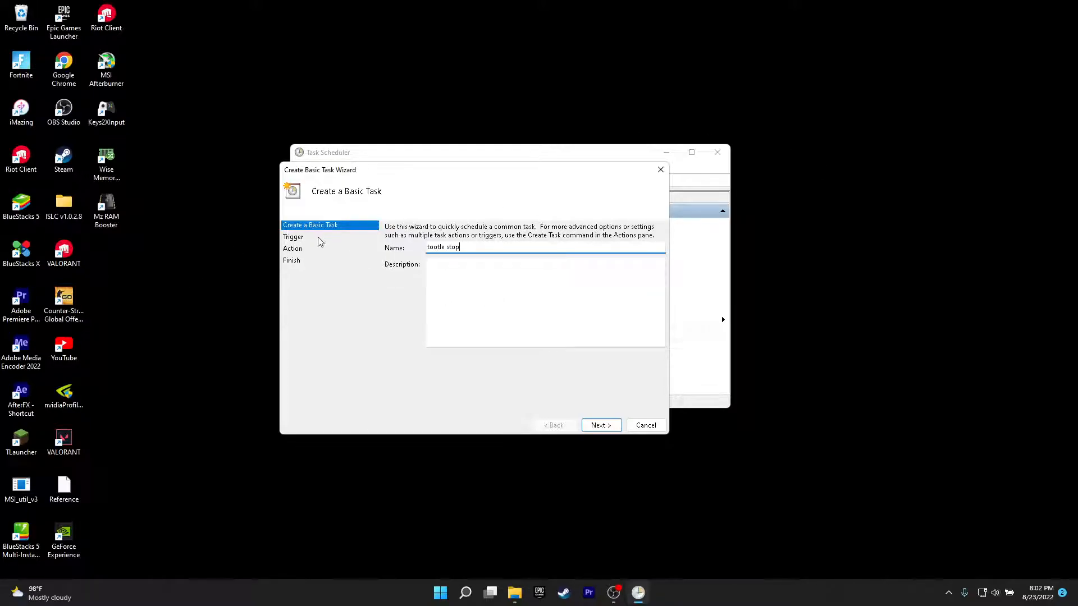
{"action": "left_click", "coordinate": [599, 425]}
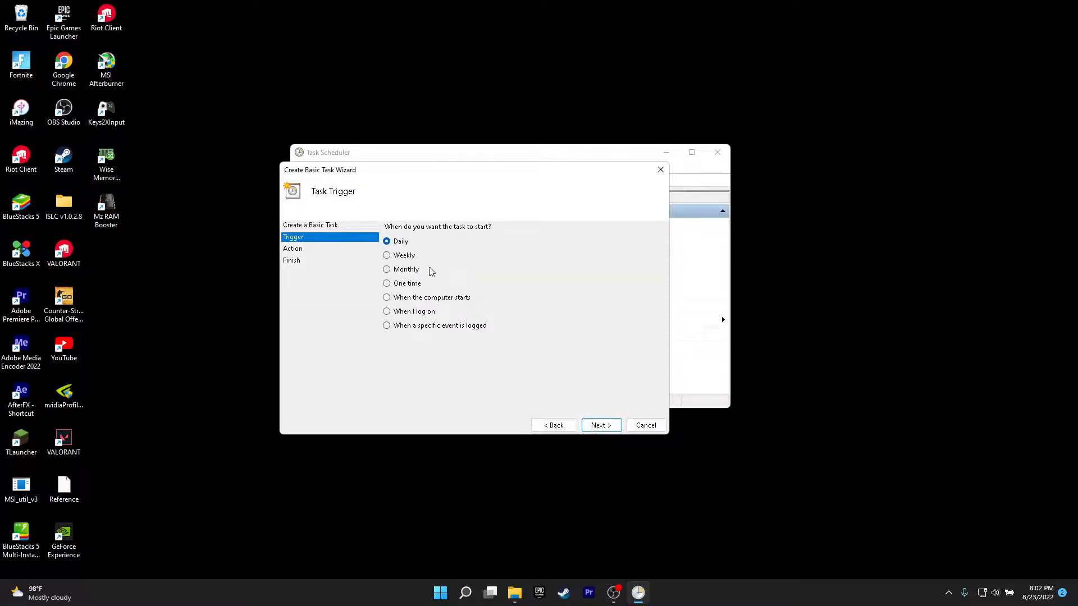
{"action": "left_click", "coordinate": [387, 312]}
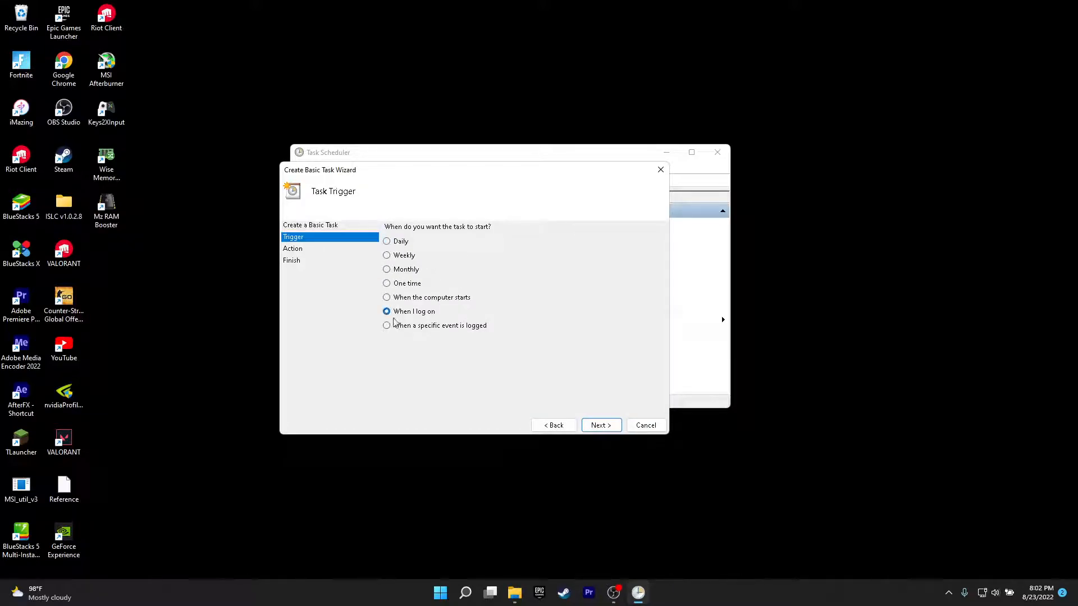
{"action": "left_click", "coordinate": [599, 425]}
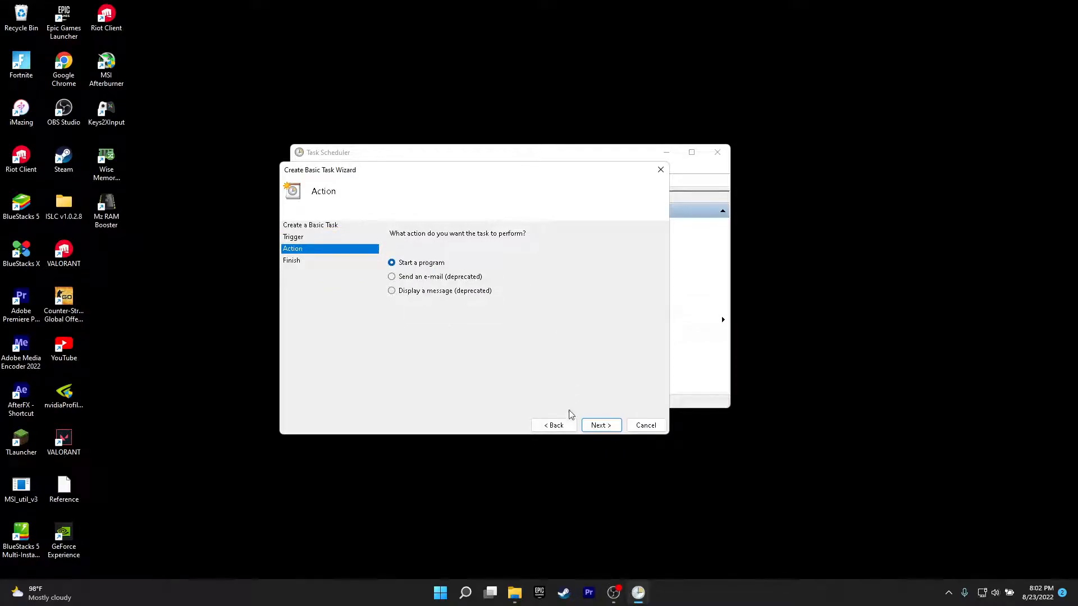
- Set the action to start D:\TROTTLE STOP!\ThrottleStop.exe
{"action": "left_click", "coordinate": [599, 425]}
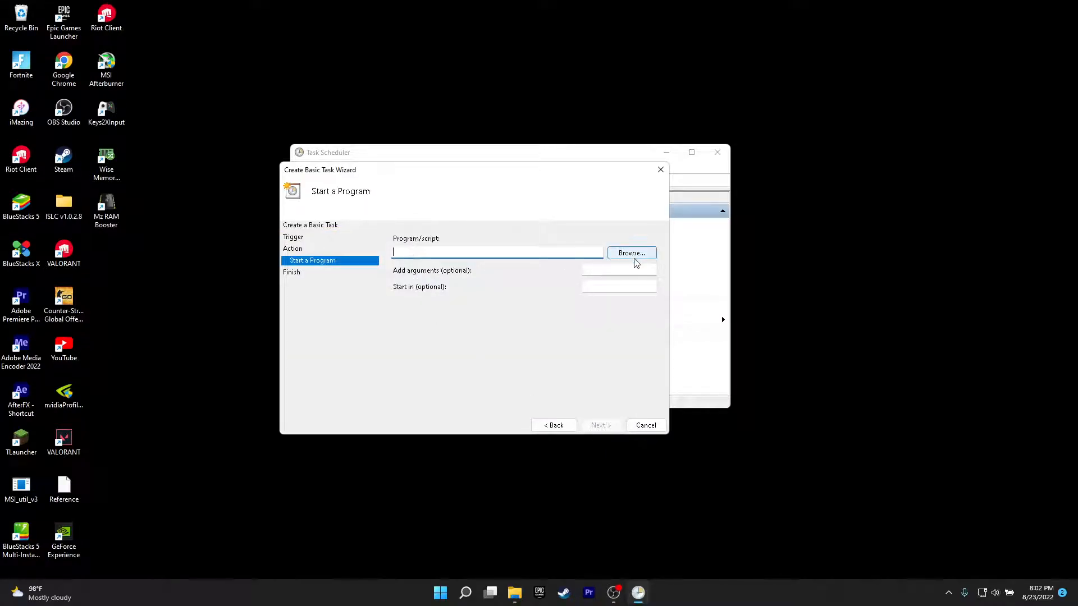
{"action": "left_click", "coordinate": [630, 253]}
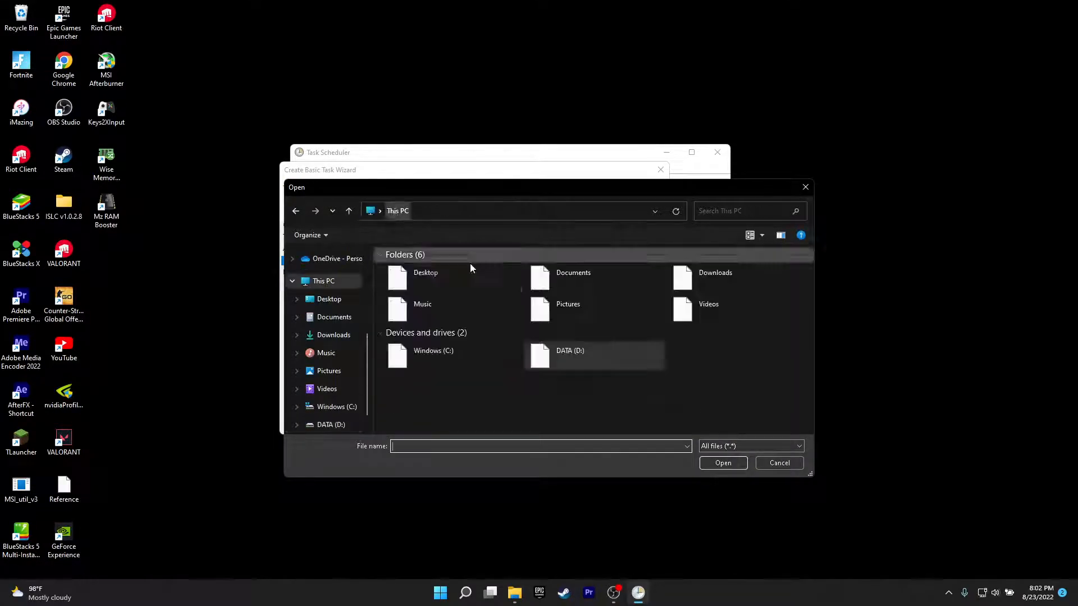
{"action": "double_click", "coordinate": [569, 350]}
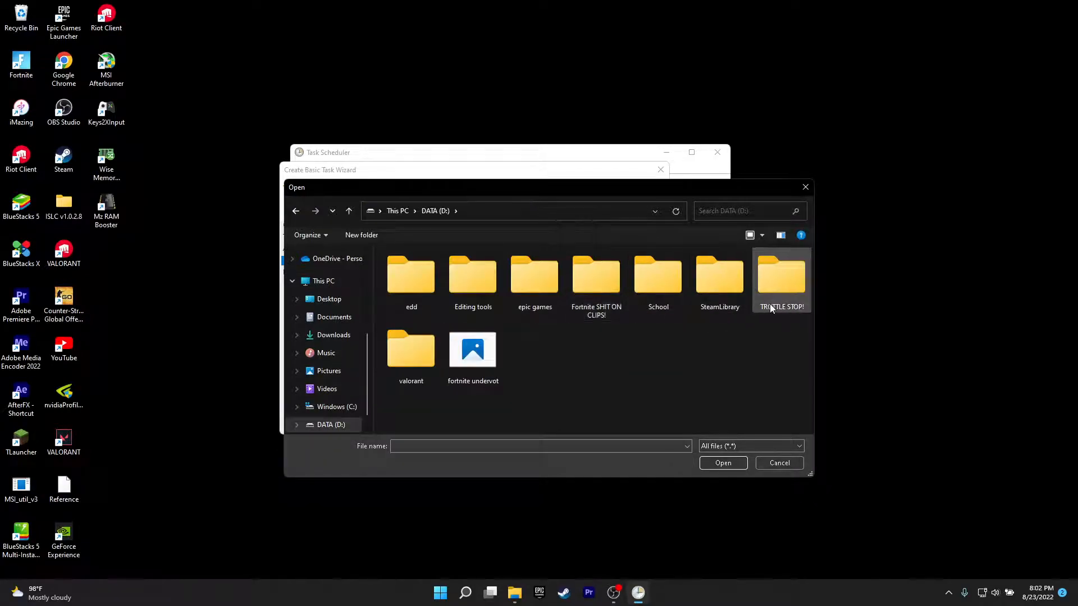
{"action": "double_click", "coordinate": [781, 275]}
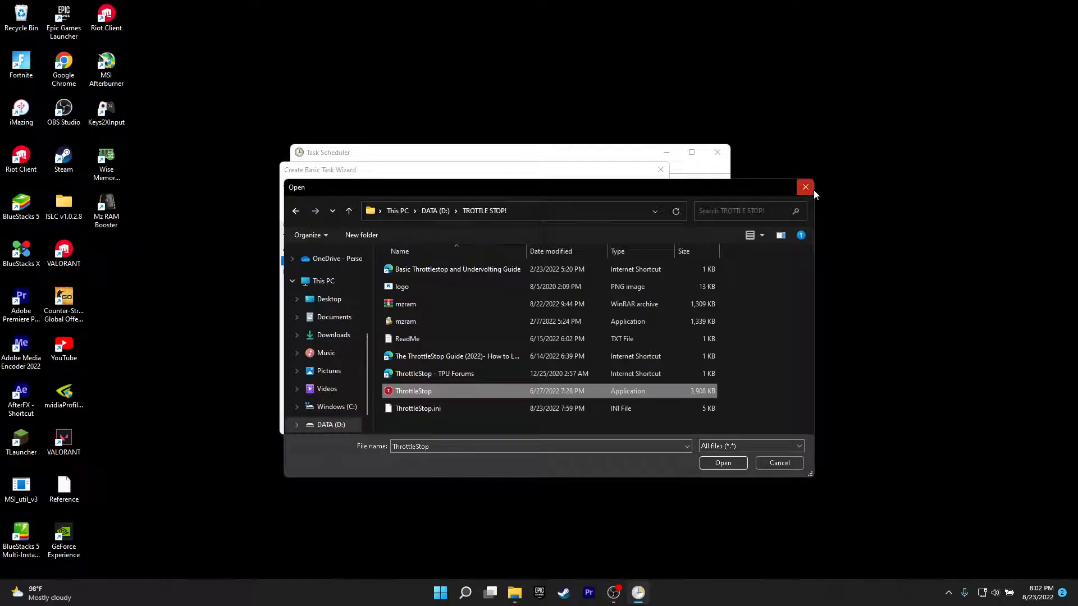
{"action": "left_click", "coordinate": [722, 463]}
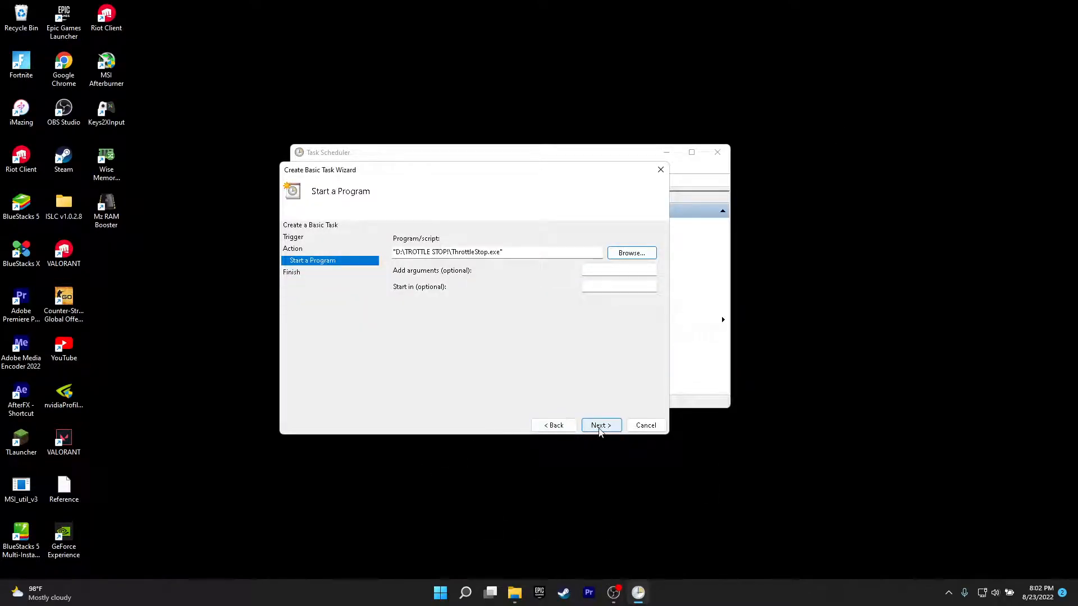
- Finish the wizard with Properties opening and enable Run with highest privileges
{"action": "left_click", "coordinate": [600, 425]}
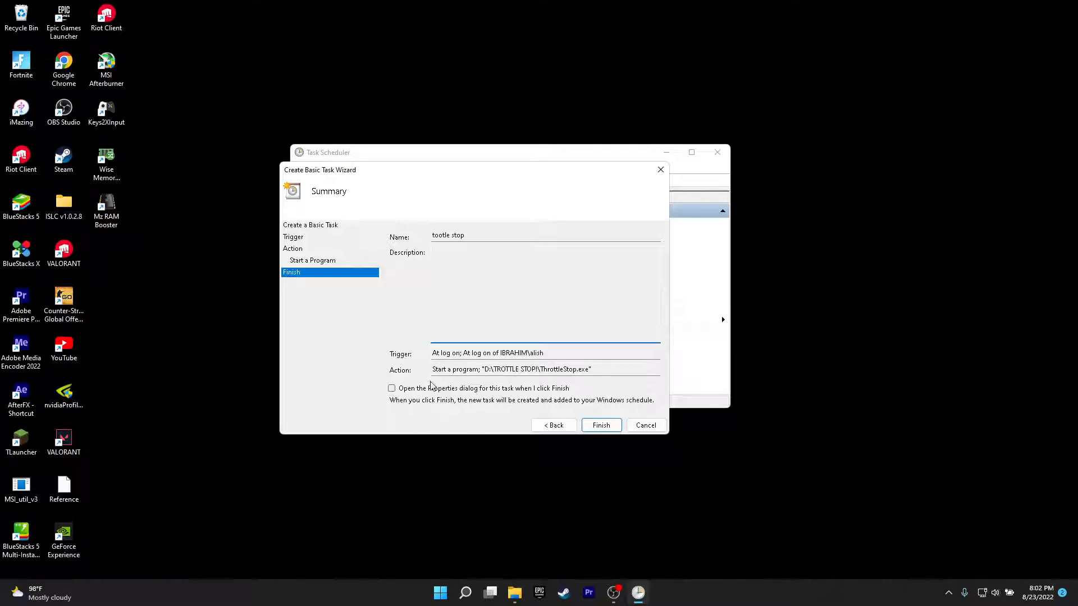
{"action": "mouse_move", "coordinate": [576, 396]}
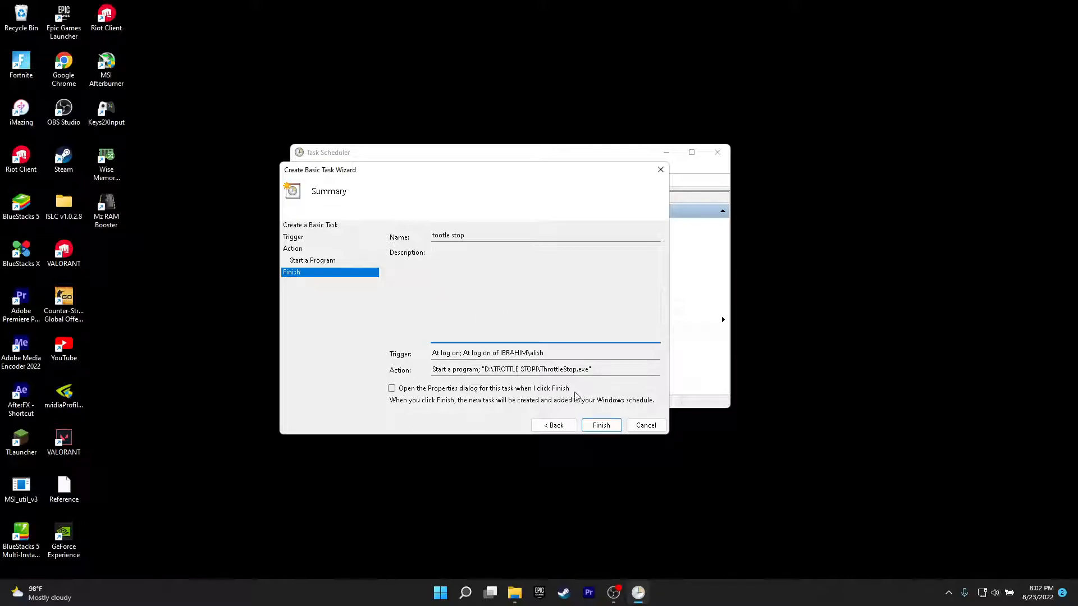
{"action": "left_click", "coordinate": [391, 388]}
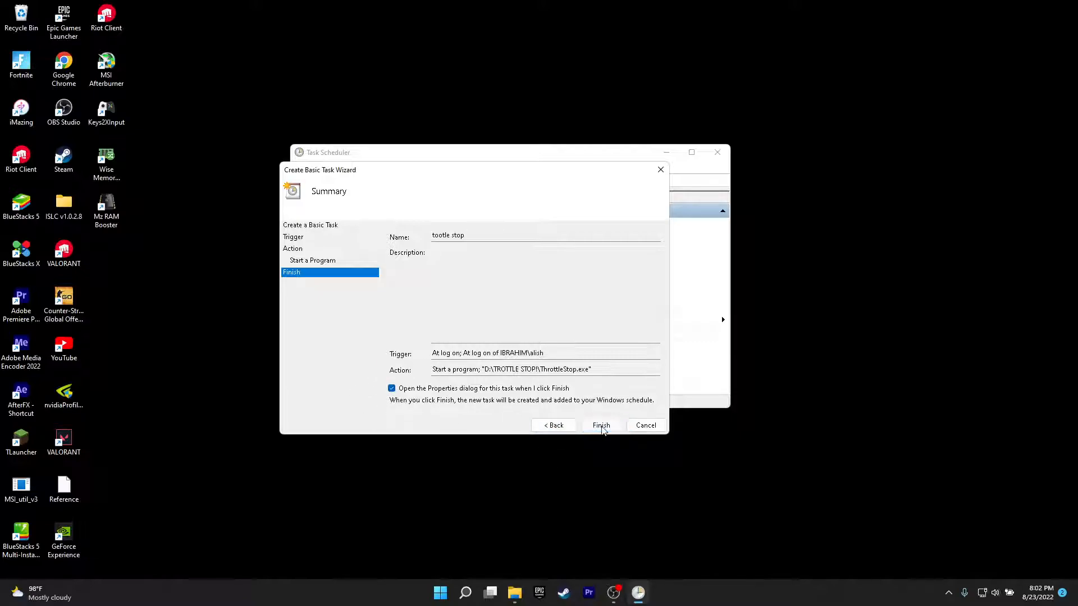
{"action": "left_click", "coordinate": [599, 425]}
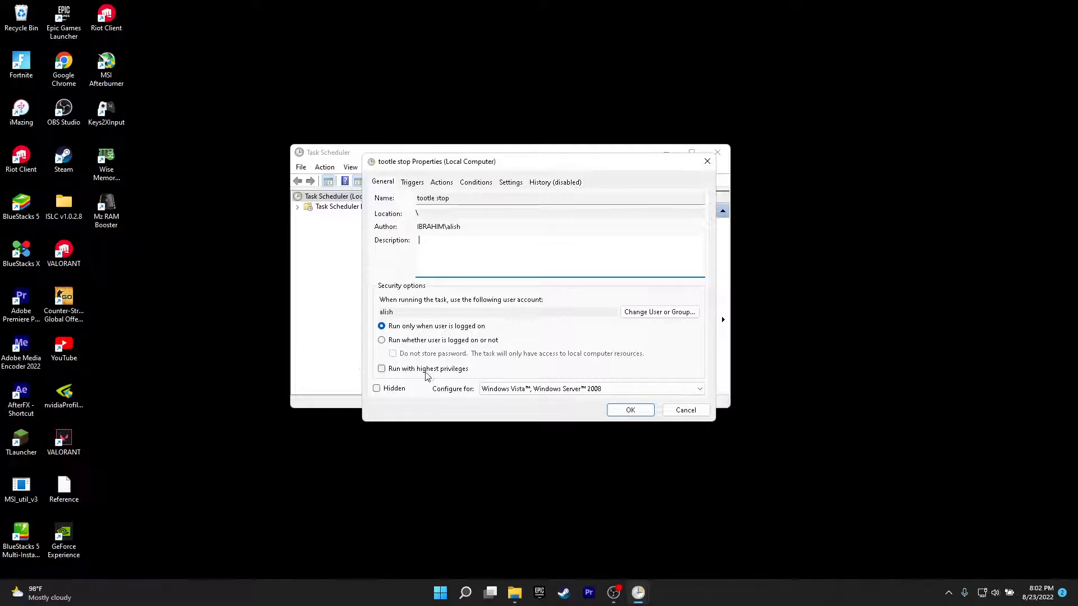
{"action": "left_click", "coordinate": [382, 368]}
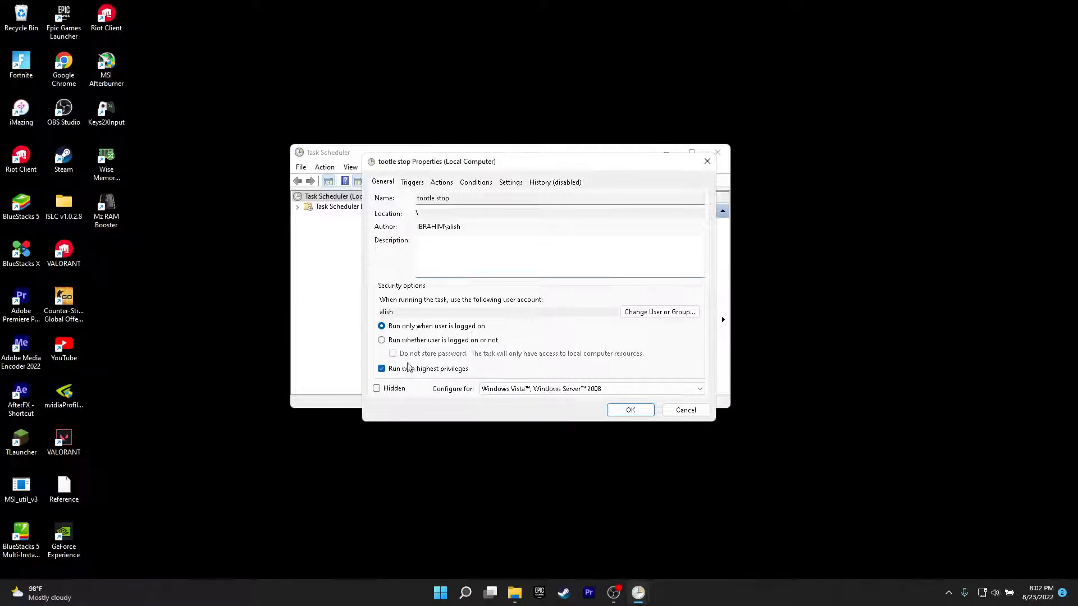
- Untick the AC power condition so the task also starts on battery, and save
{"action": "left_click", "coordinate": [412, 181]}
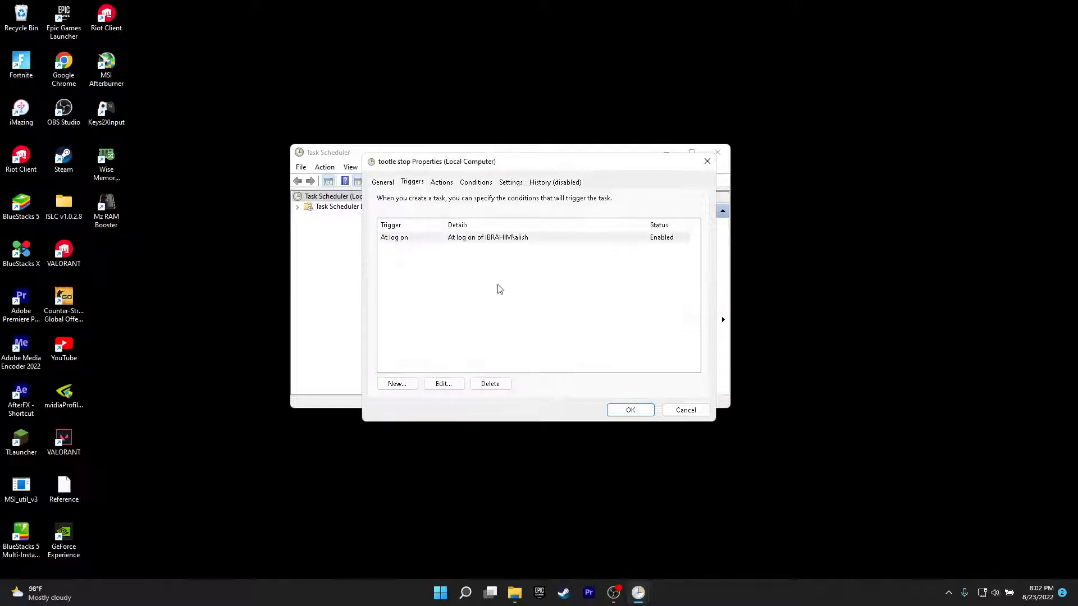
{"action": "left_click", "coordinate": [475, 182]}
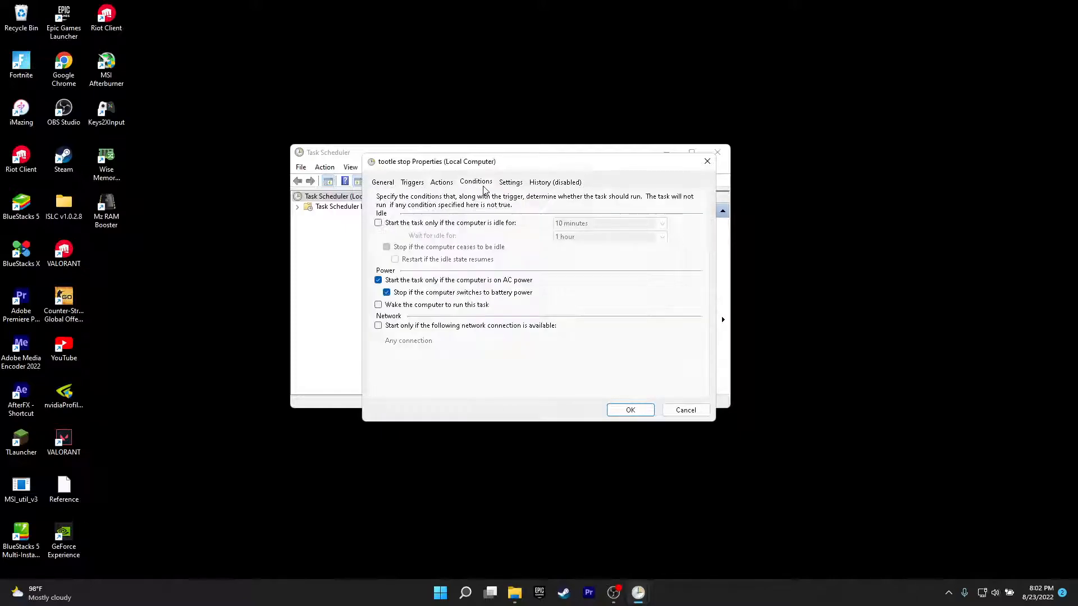
{"action": "left_click", "coordinate": [378, 279]}
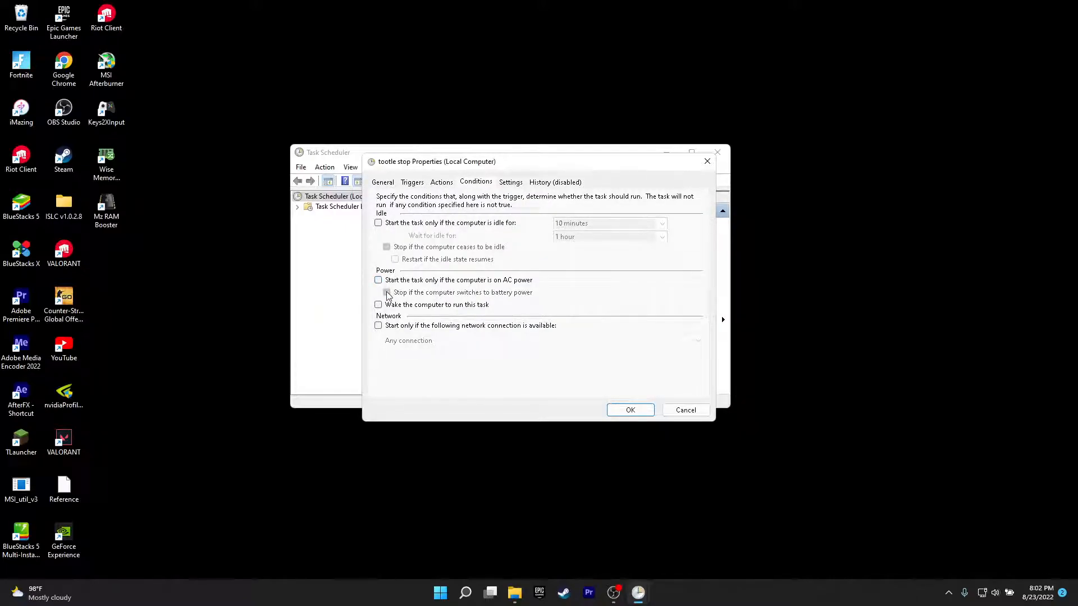
{"action": "left_click", "coordinate": [510, 182]}
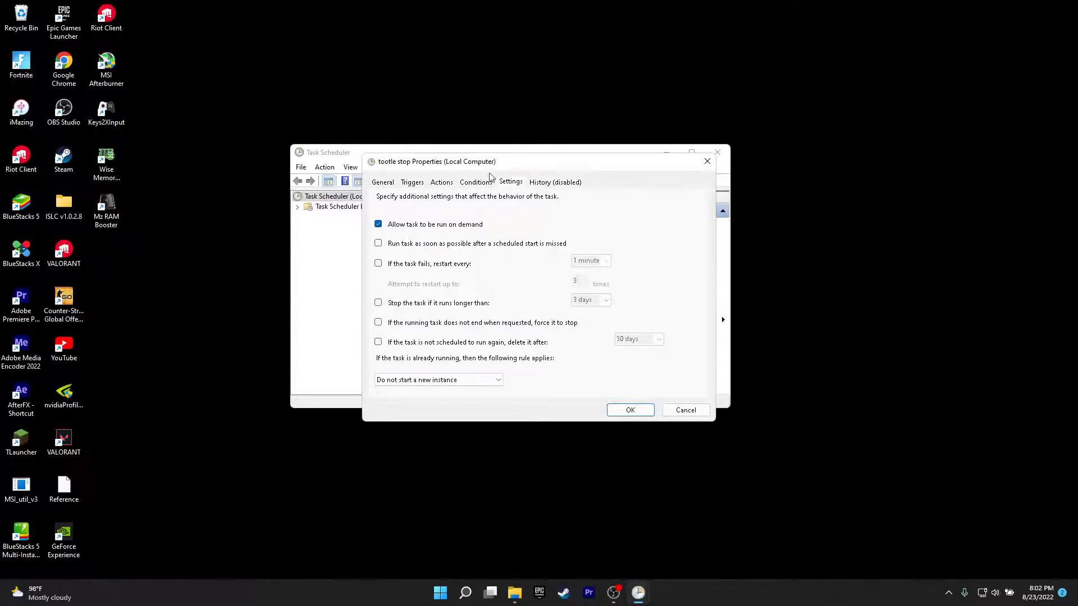
{"action": "left_click", "coordinate": [554, 181]}
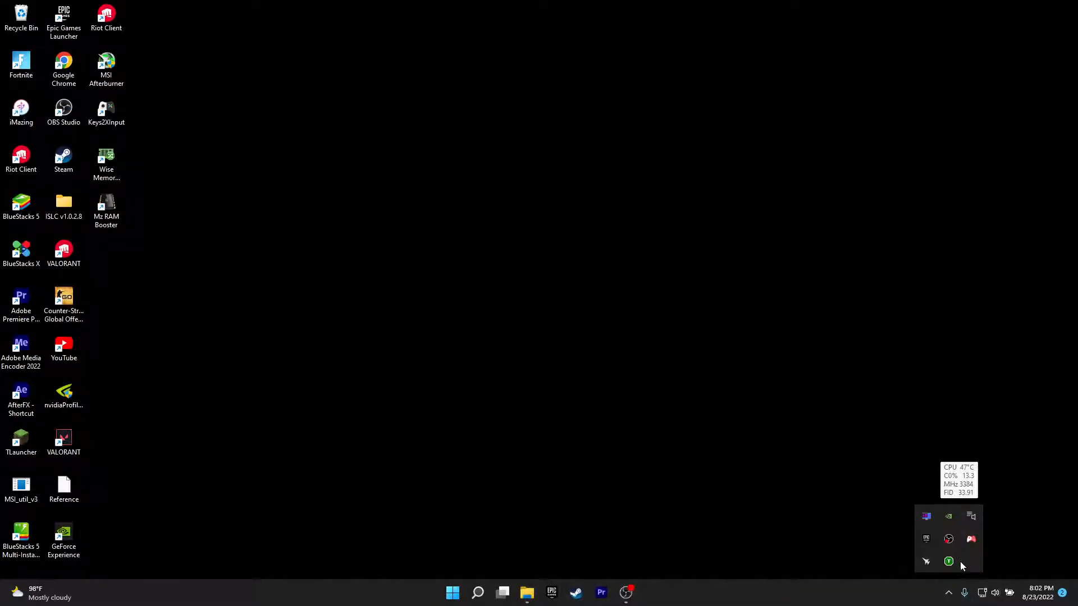
- Restore the ThrottleStop monitoring window from the tray and bring up Windows search
{"action": "left_click", "coordinate": [949, 561]}
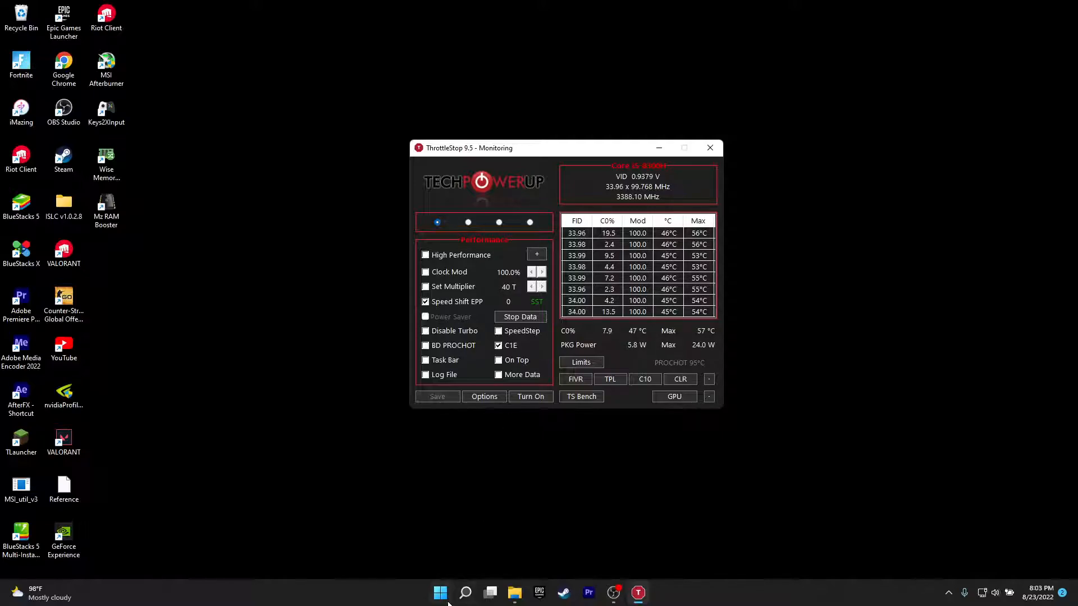
{"action": "left_click", "coordinate": [440, 592]}
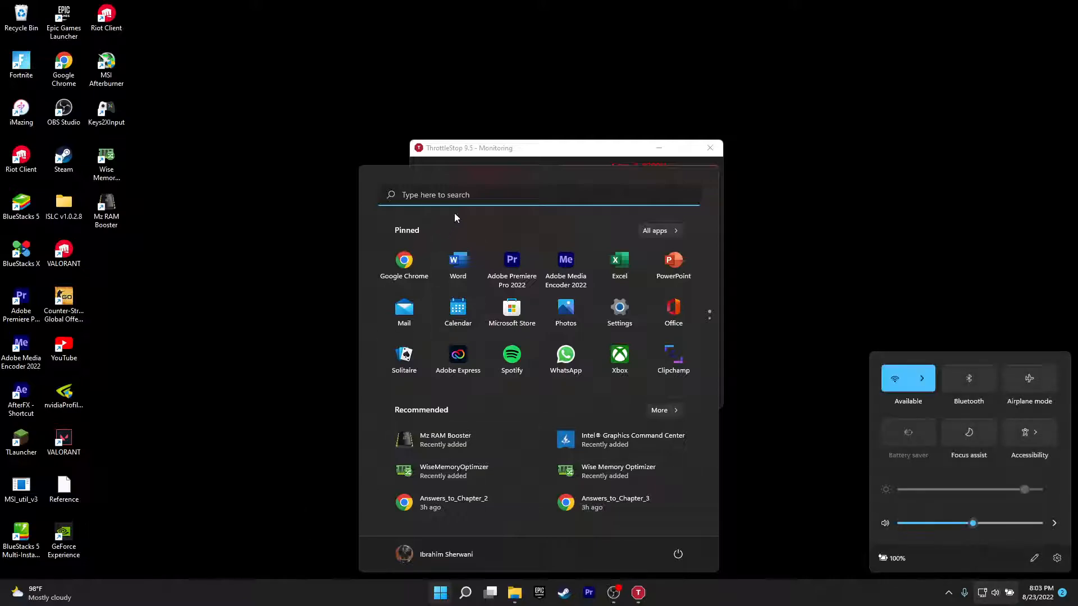
- Search for Power Options, select the Ultimate Performance plan, and close the window
{"action": "type", "text": "powerPoint"}
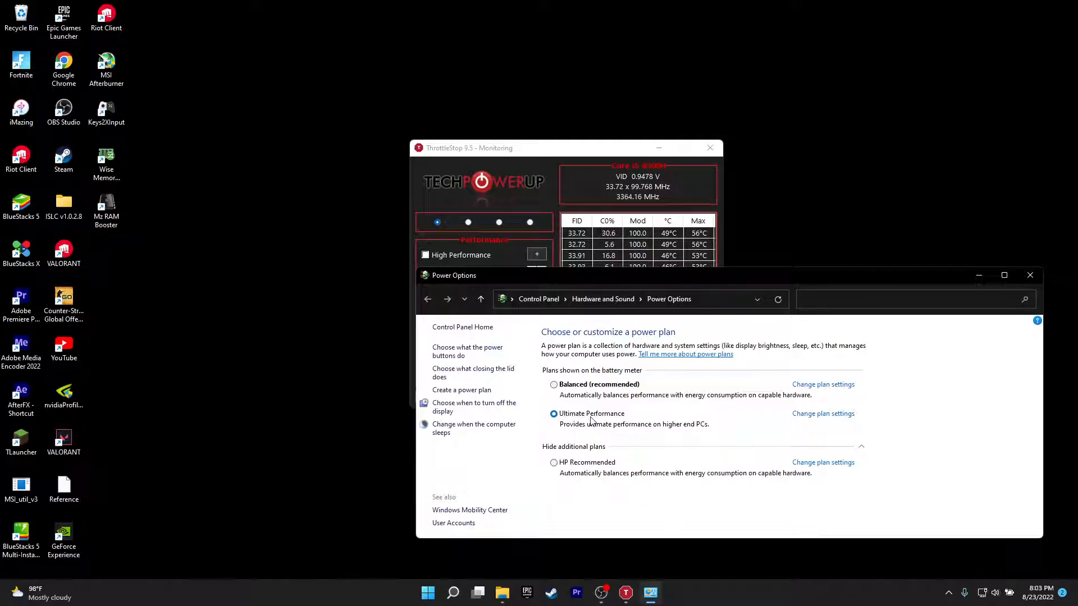
{"action": "left_click_drag", "start_coordinate": [454, 275], "coordinate": [236, 148]}
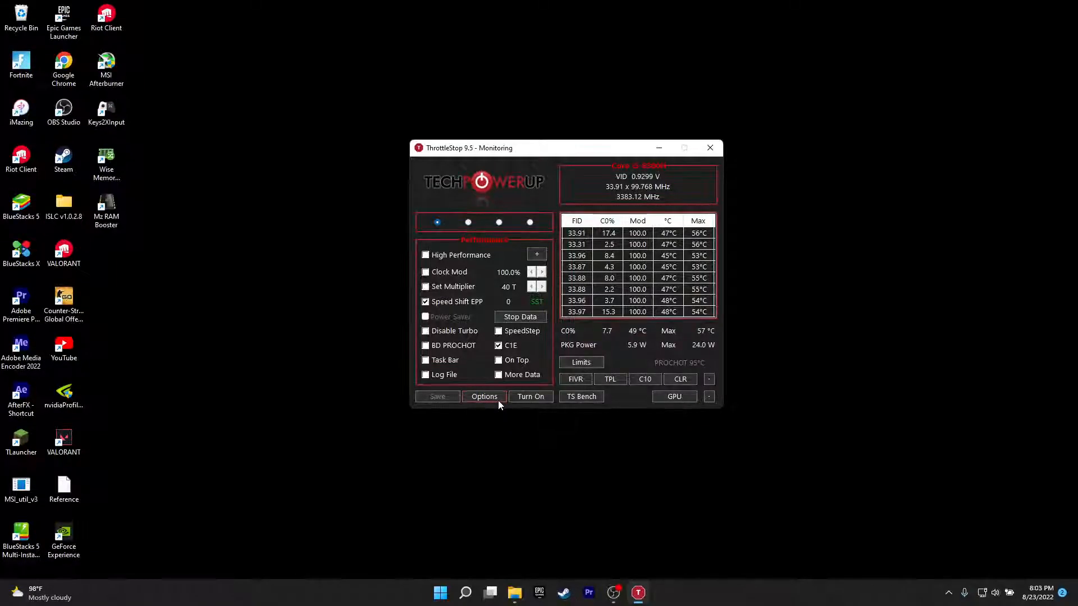
- Open ThrottleStop's Options to enable Start Minimized and Minimize on Close
{"action": "left_click", "coordinate": [484, 397]}
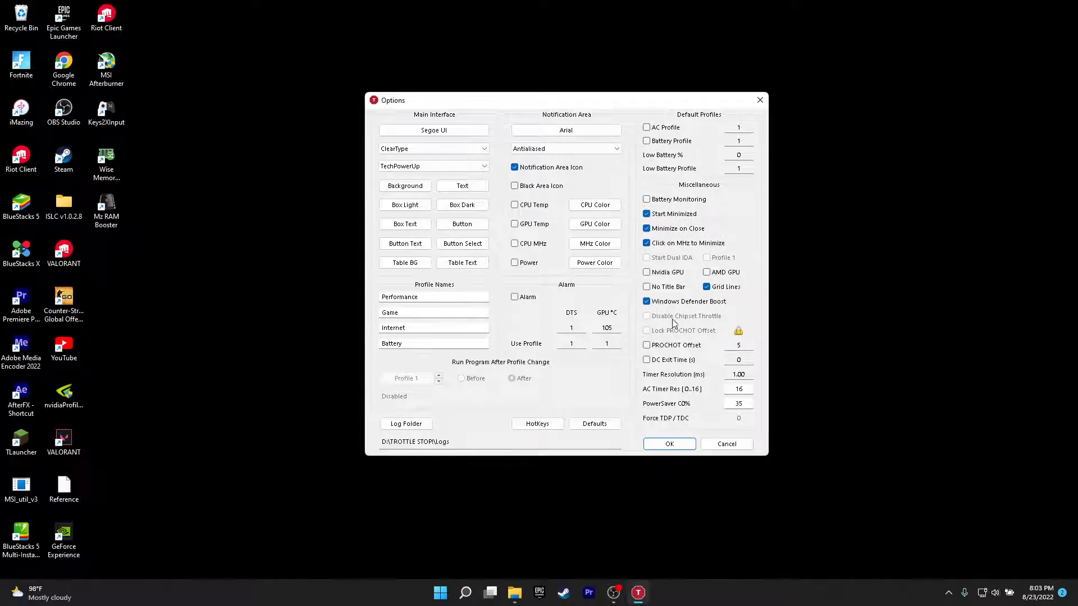
{"action": "mouse_move", "coordinate": [585, 334]}
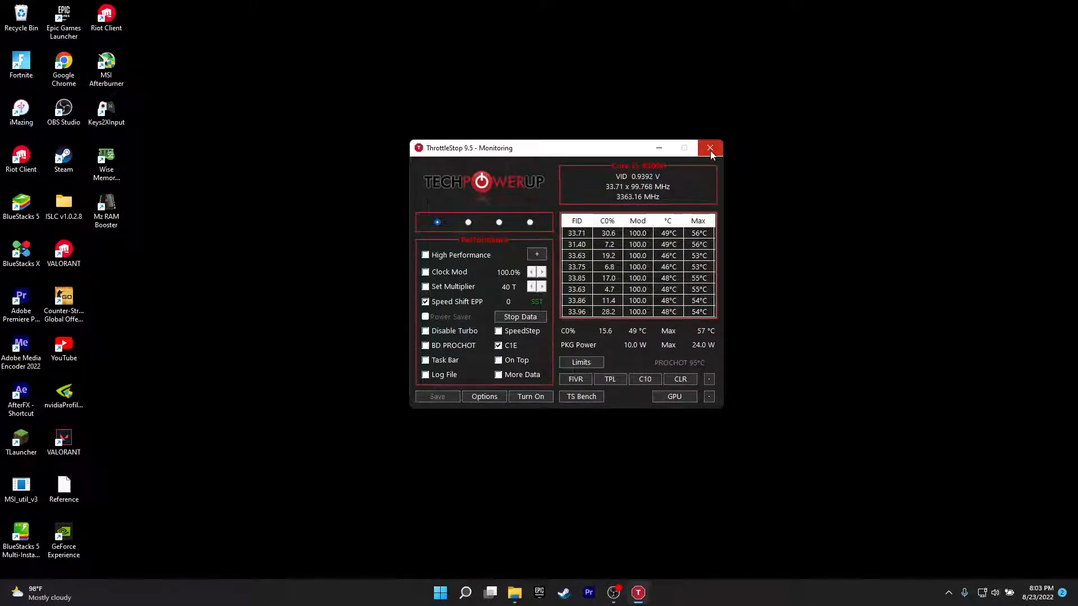
- Close ThrottleStop to the tray, reopen it from the tray icon to confirm, then close again
{"action": "left_click", "coordinate": [710, 148]}
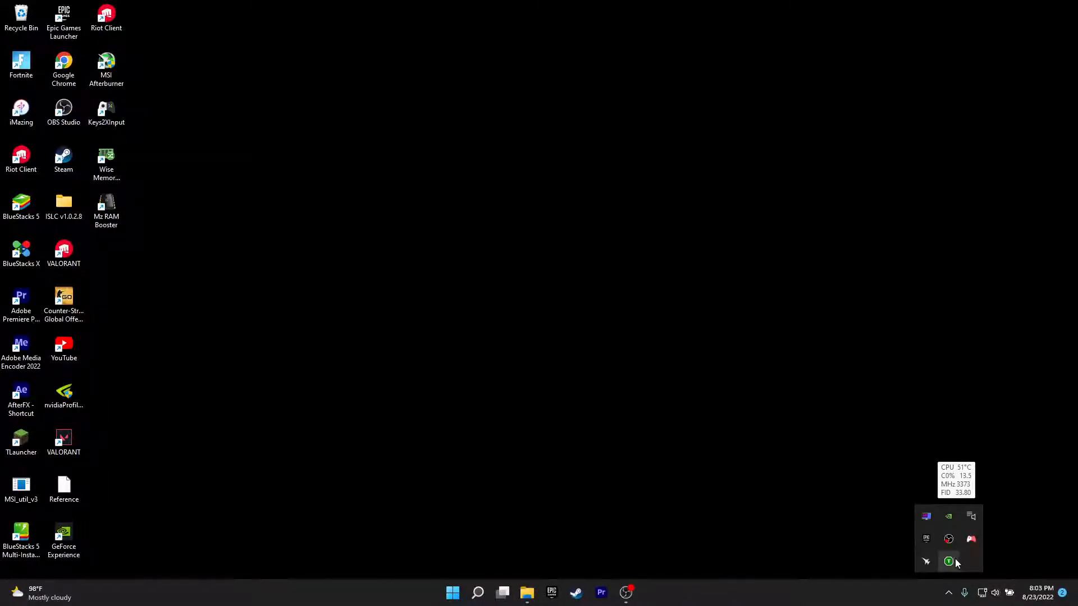
{"action": "left_click", "coordinate": [949, 561]}
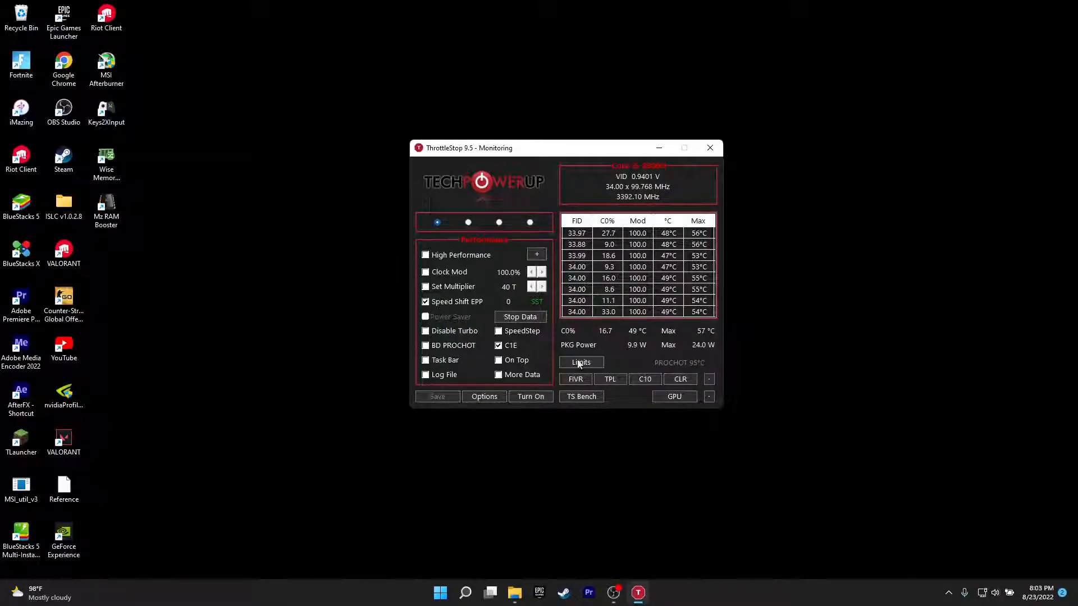
{"action": "left_click", "coordinate": [711, 147]}
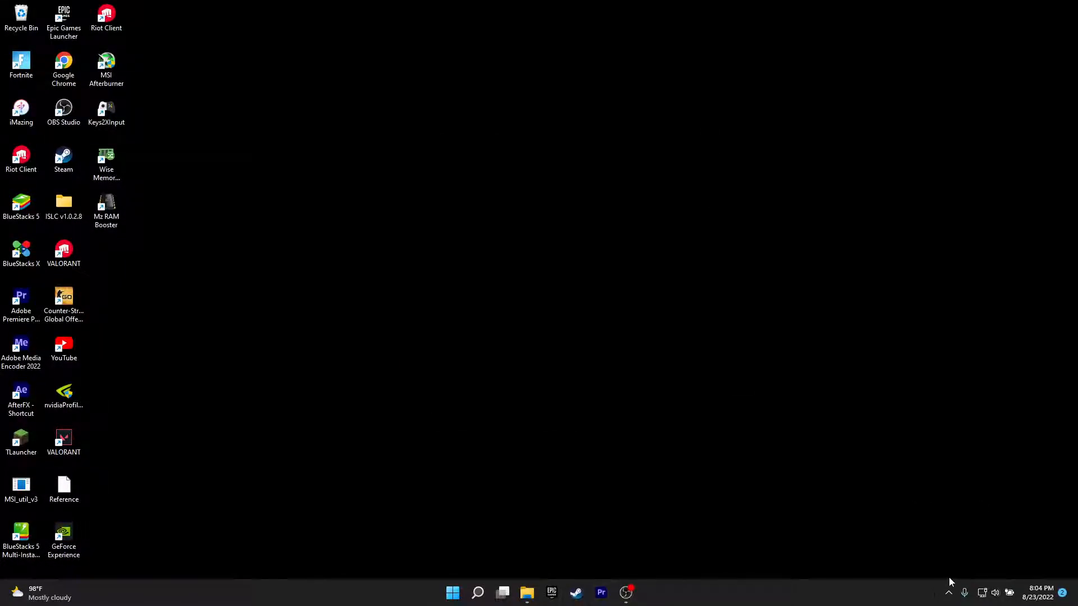